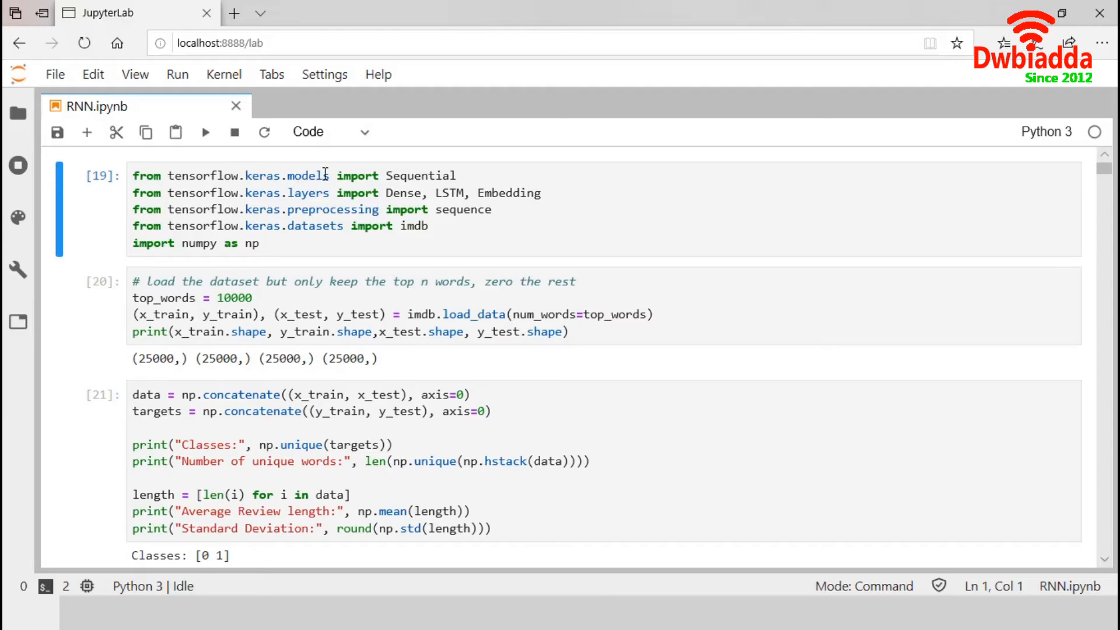
mouse_move(391, 175)
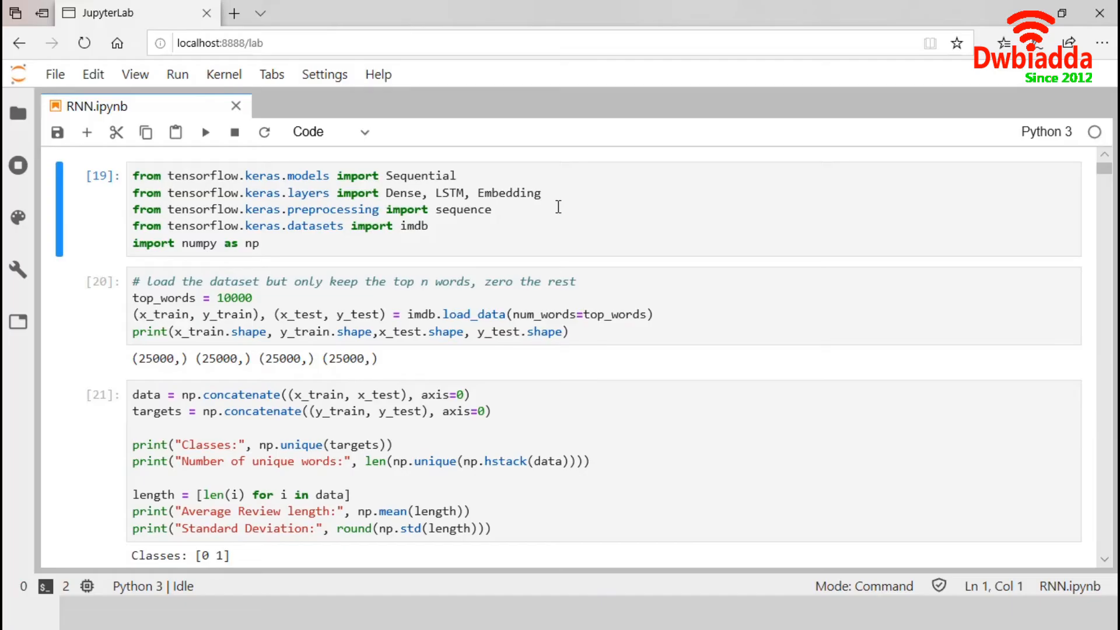
mouse_move(409, 215)
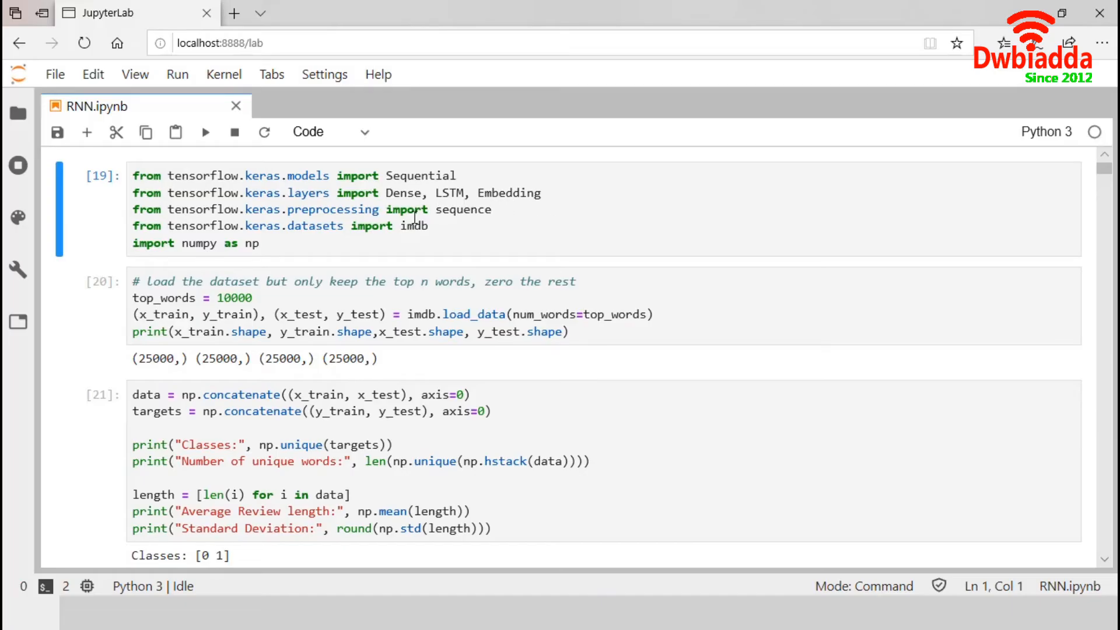
mouse_move(334, 210)
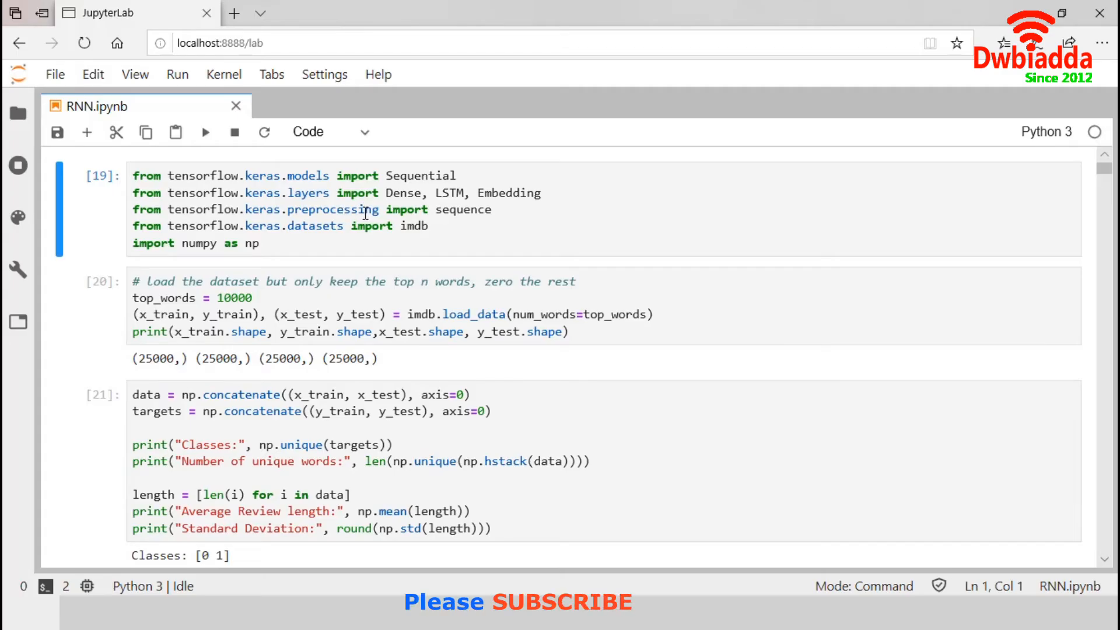
mouse_move(430, 211)
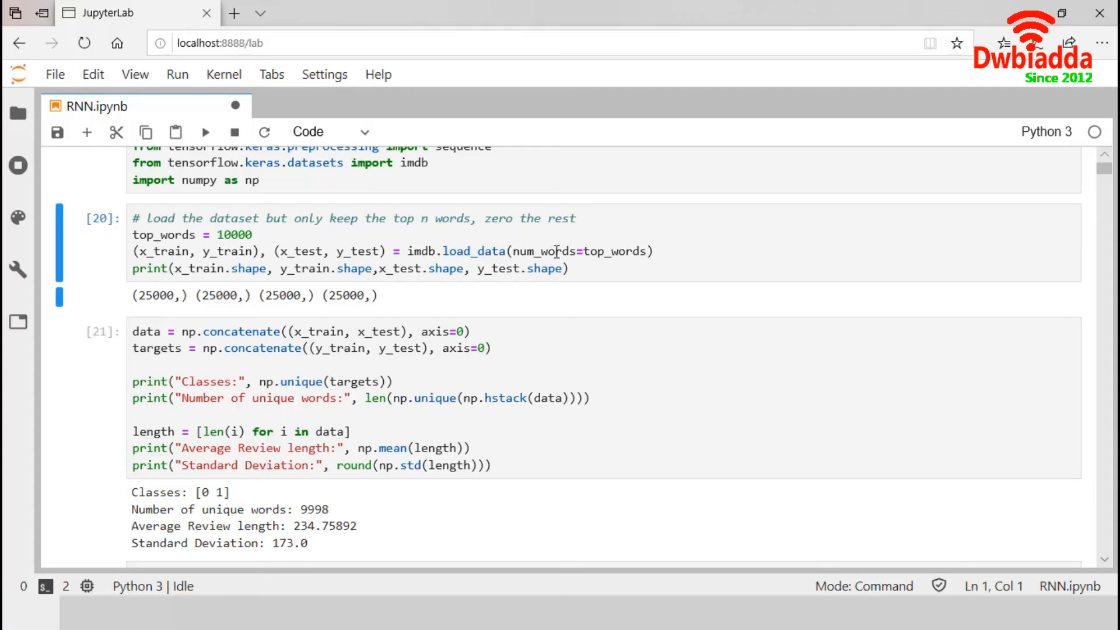
mouse_move(459, 250)
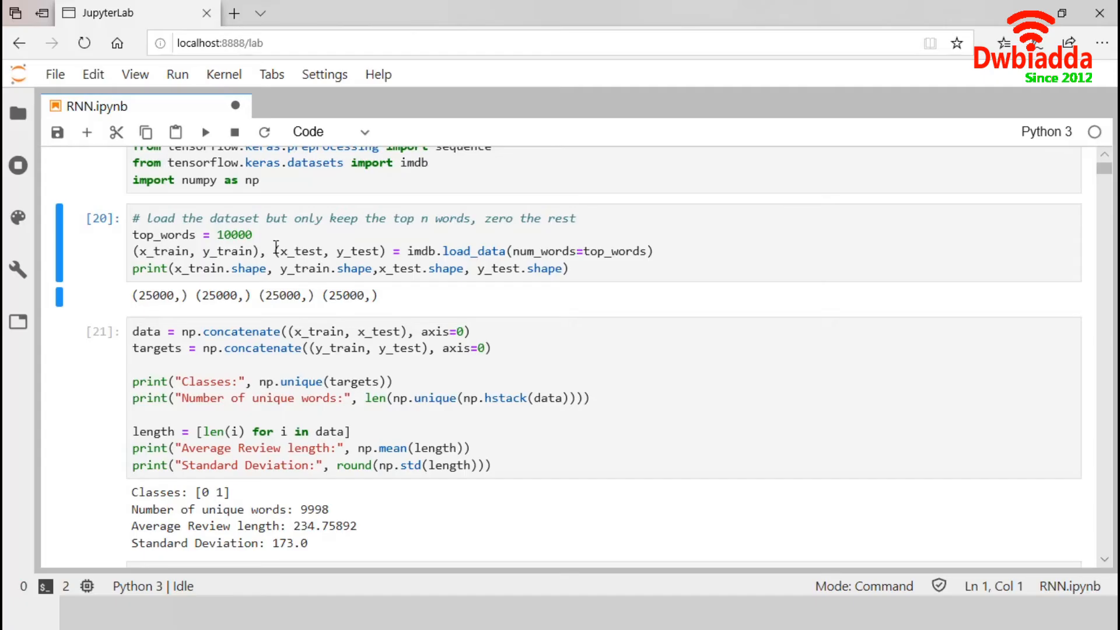
mouse_move(521, 259)
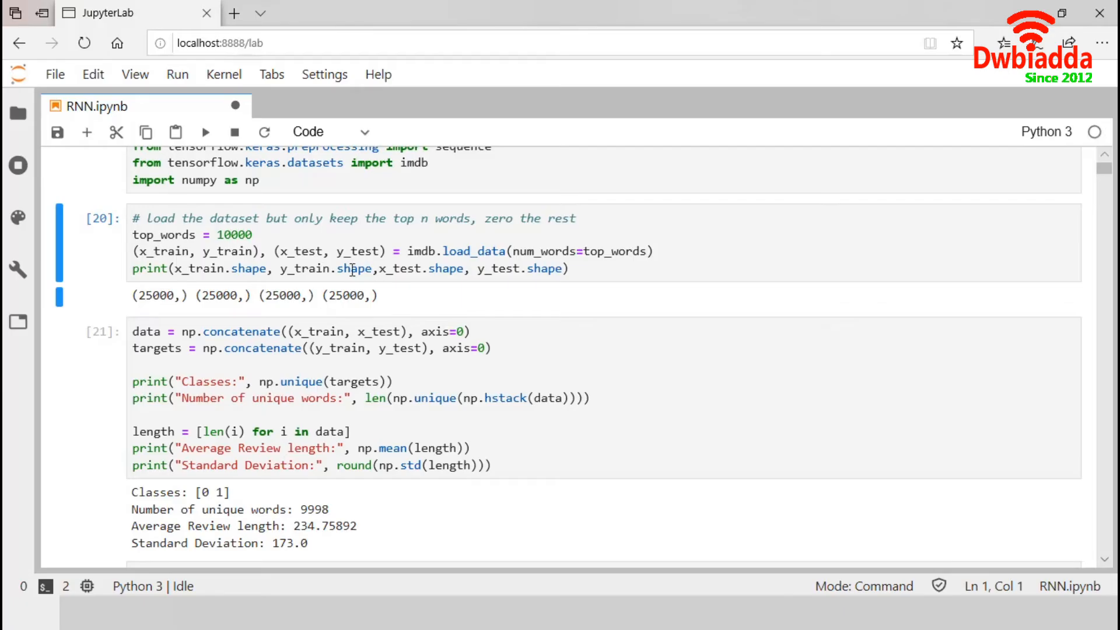
mouse_move(304, 303)
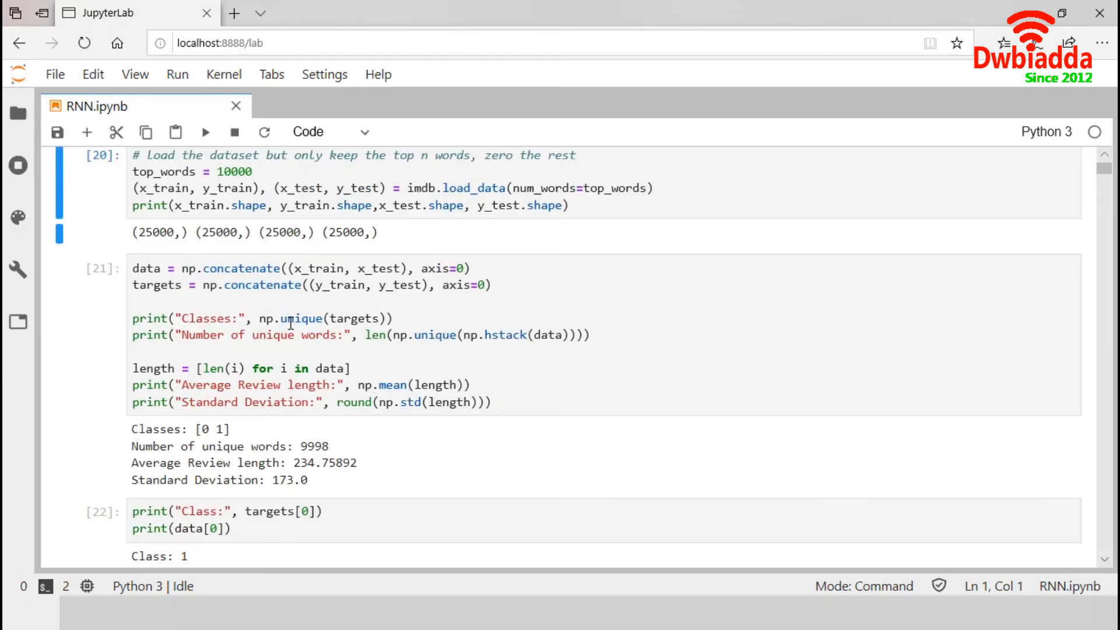
mouse_move(372, 311)
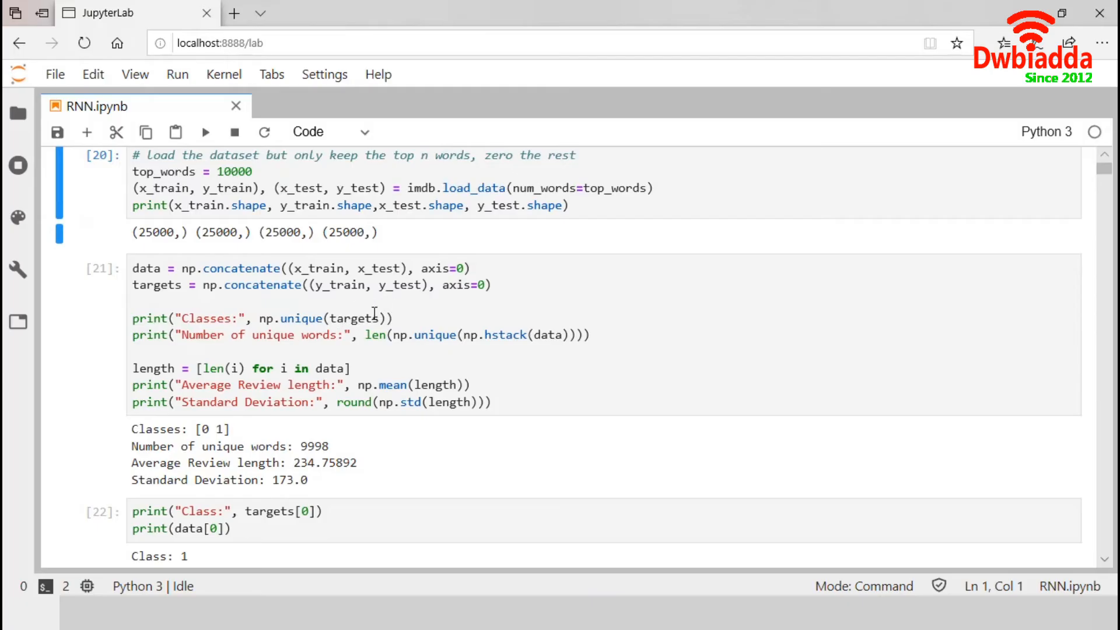
mouse_move(281, 305)
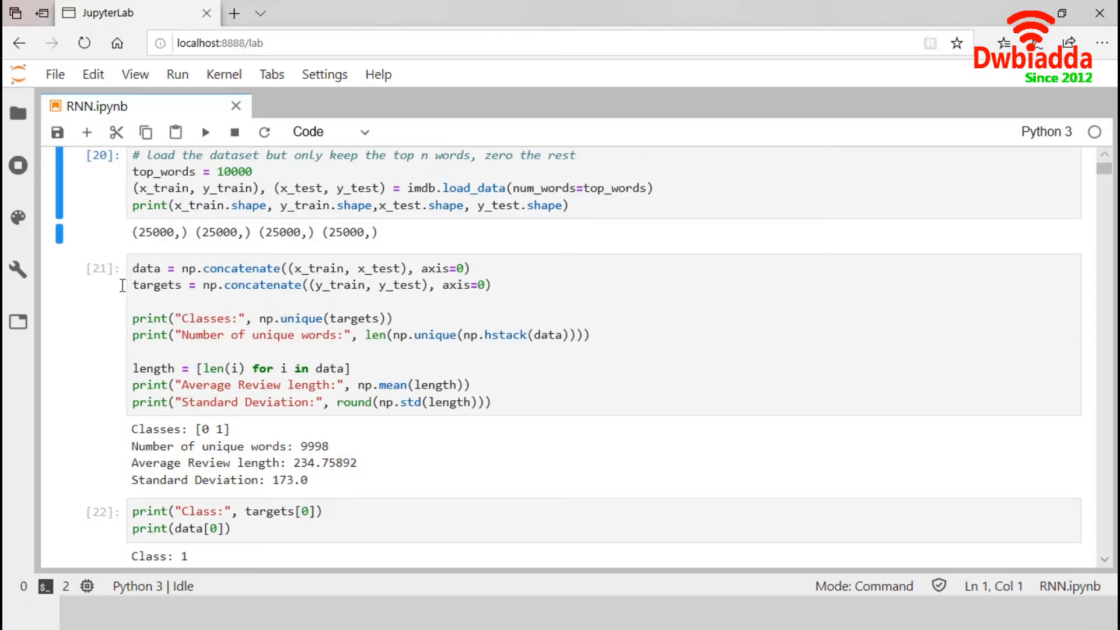
mouse_move(215, 301)
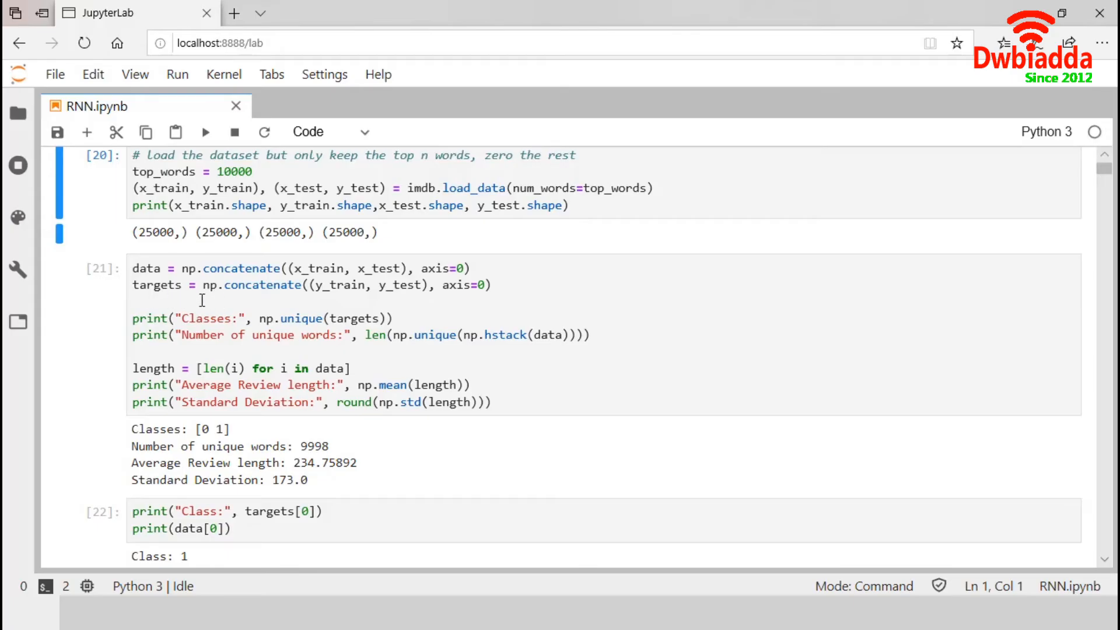
scroll(down, 3)
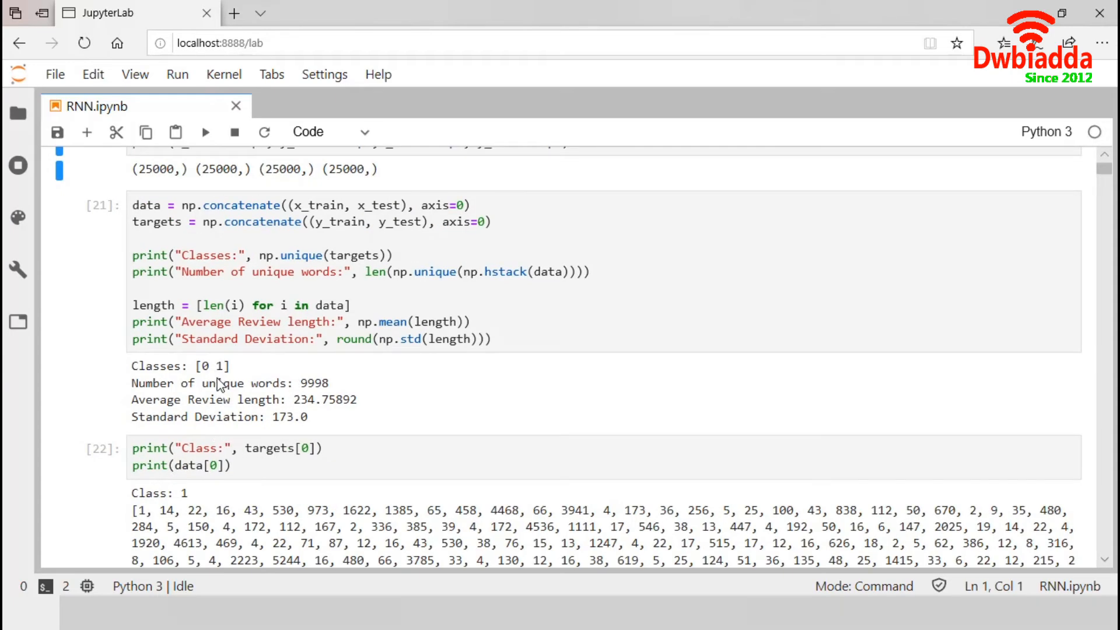
mouse_move(263, 376)
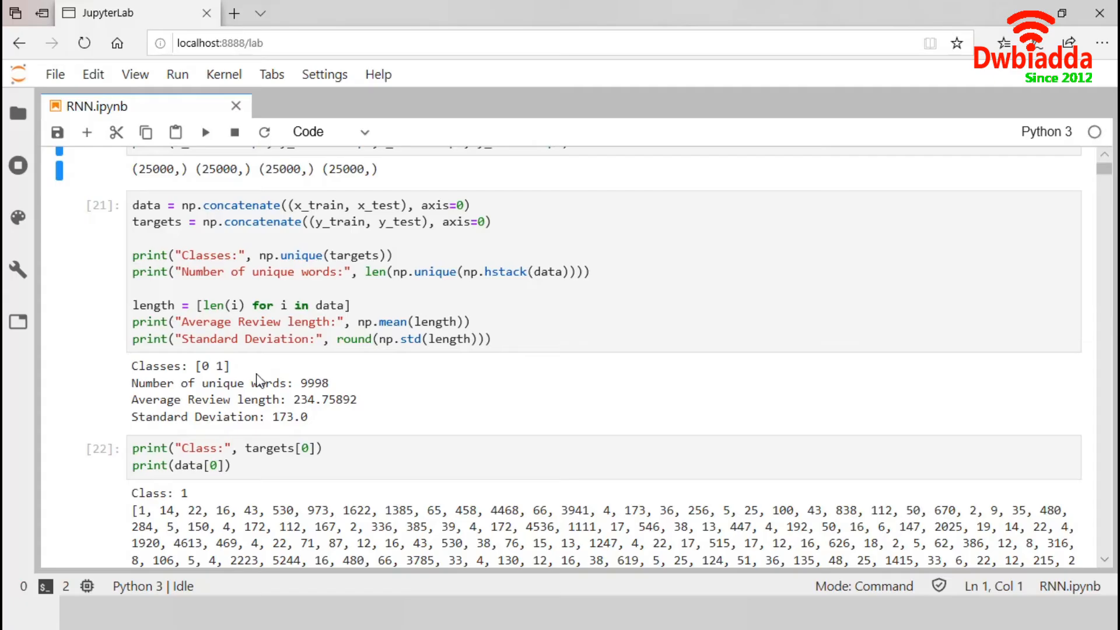
mouse_move(303, 399)
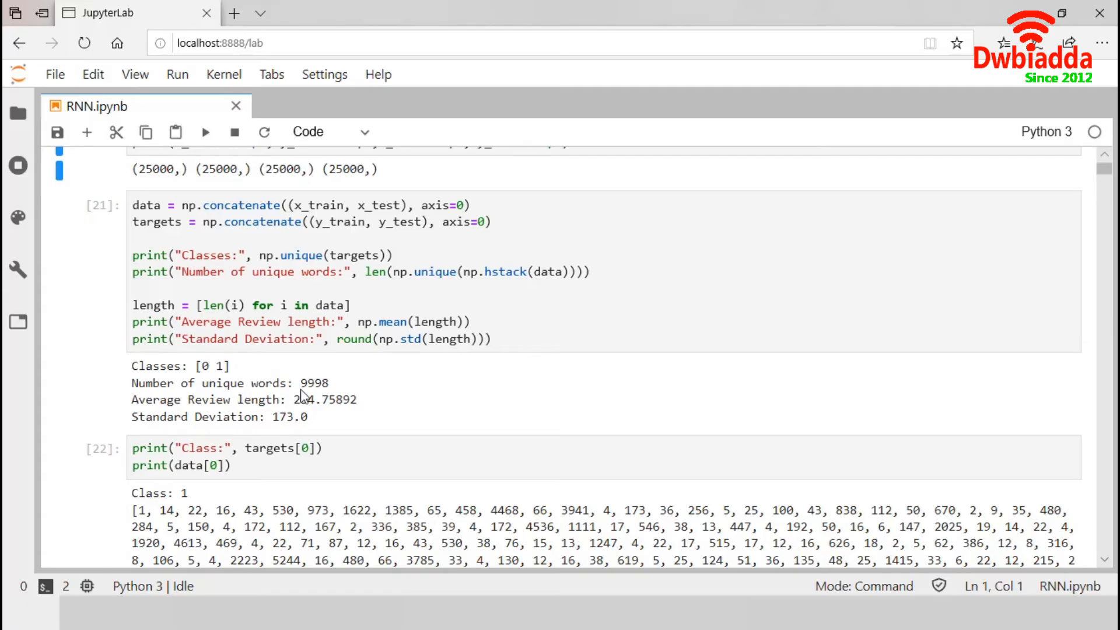
mouse_move(329, 394)
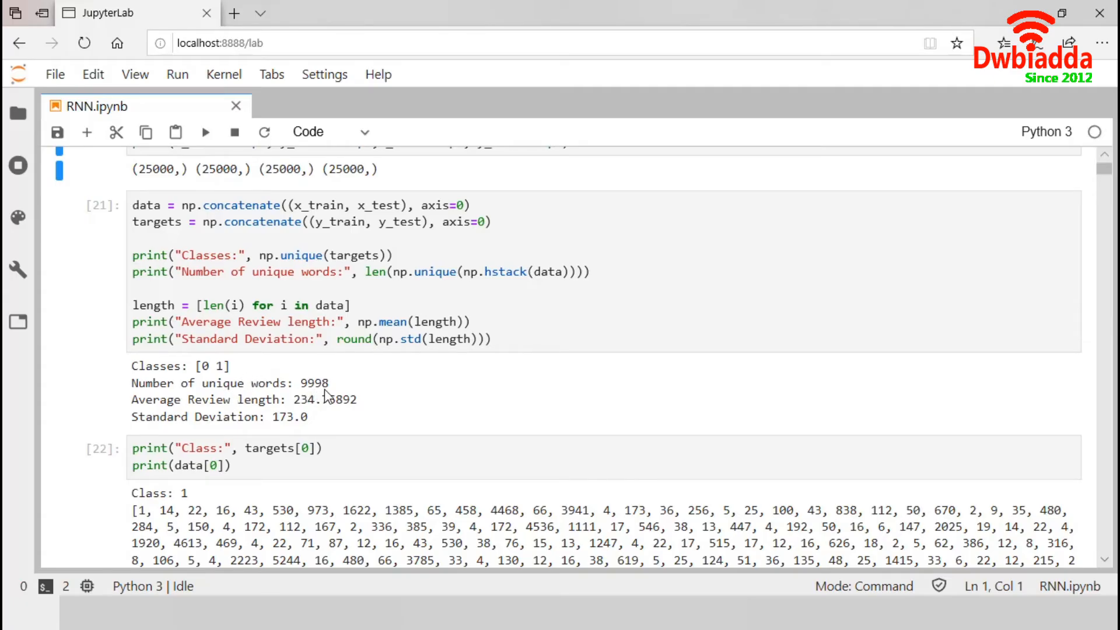
mouse_move(277, 292)
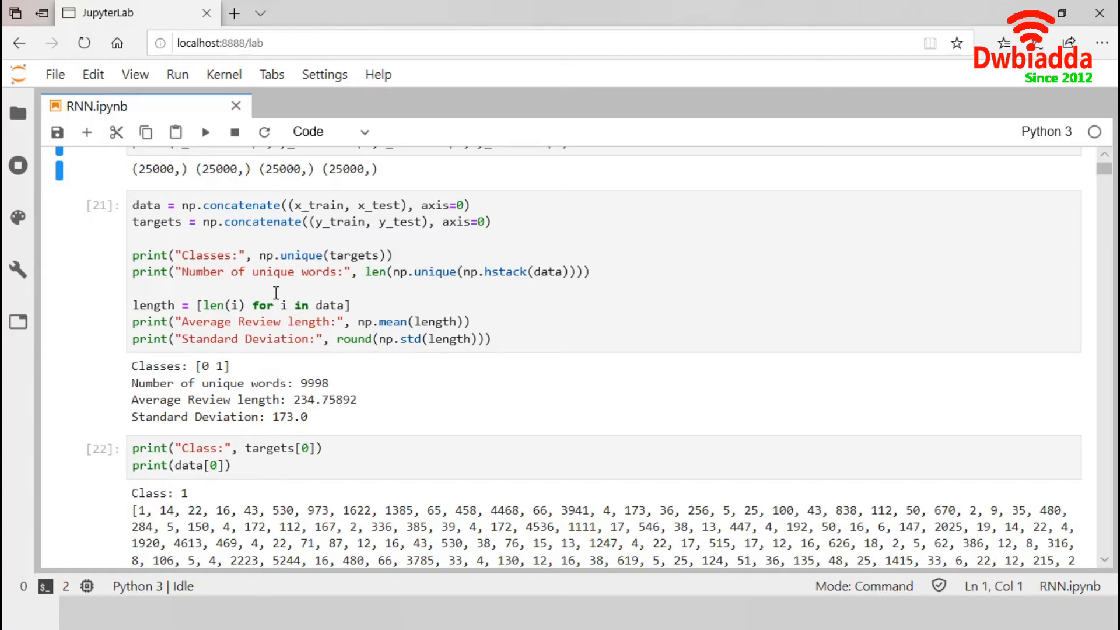
mouse_move(265, 390)
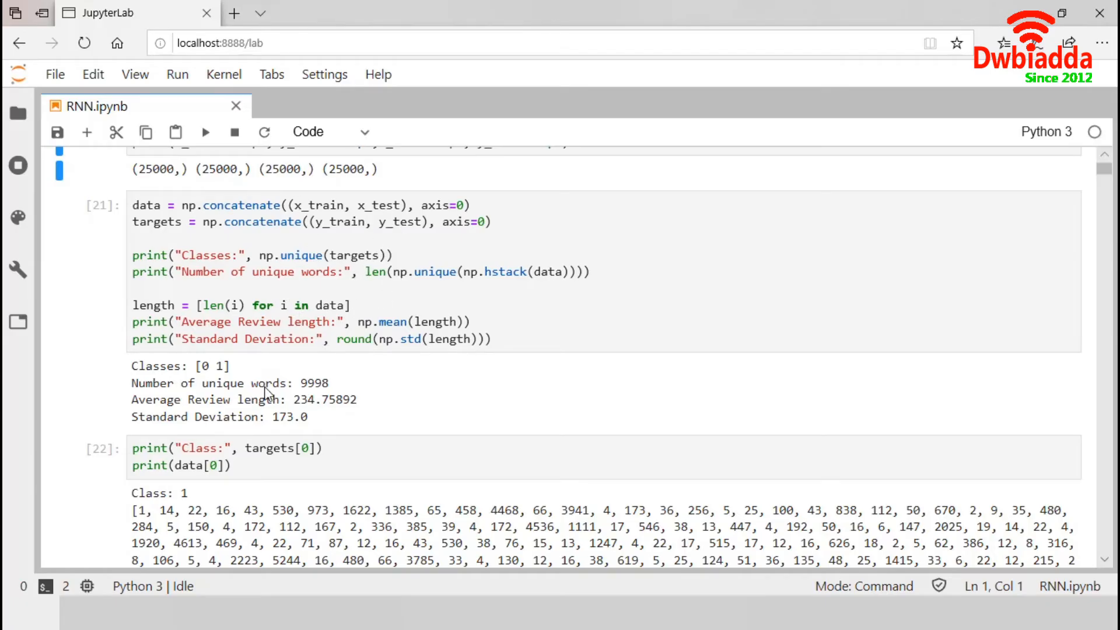
mouse_move(280, 404)
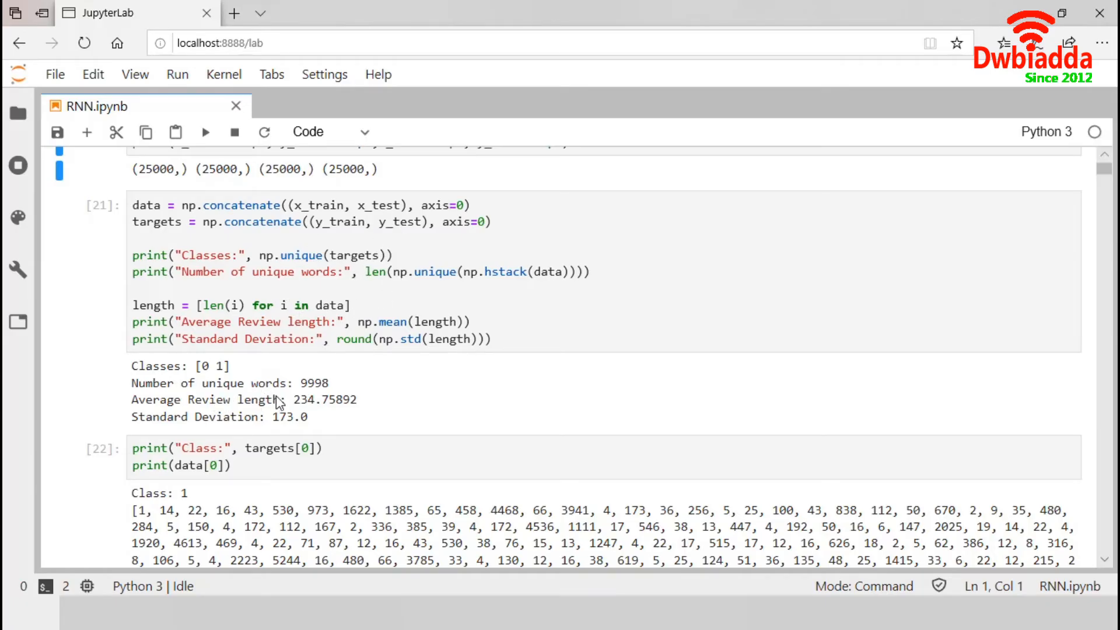
mouse_move(334, 408)
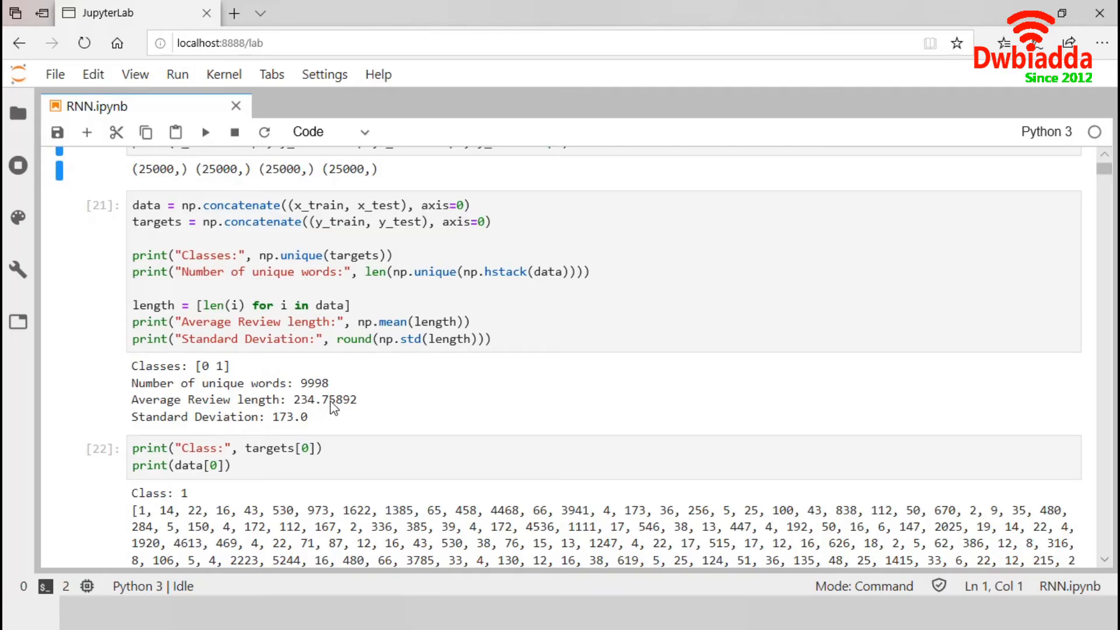
mouse_move(314, 427)
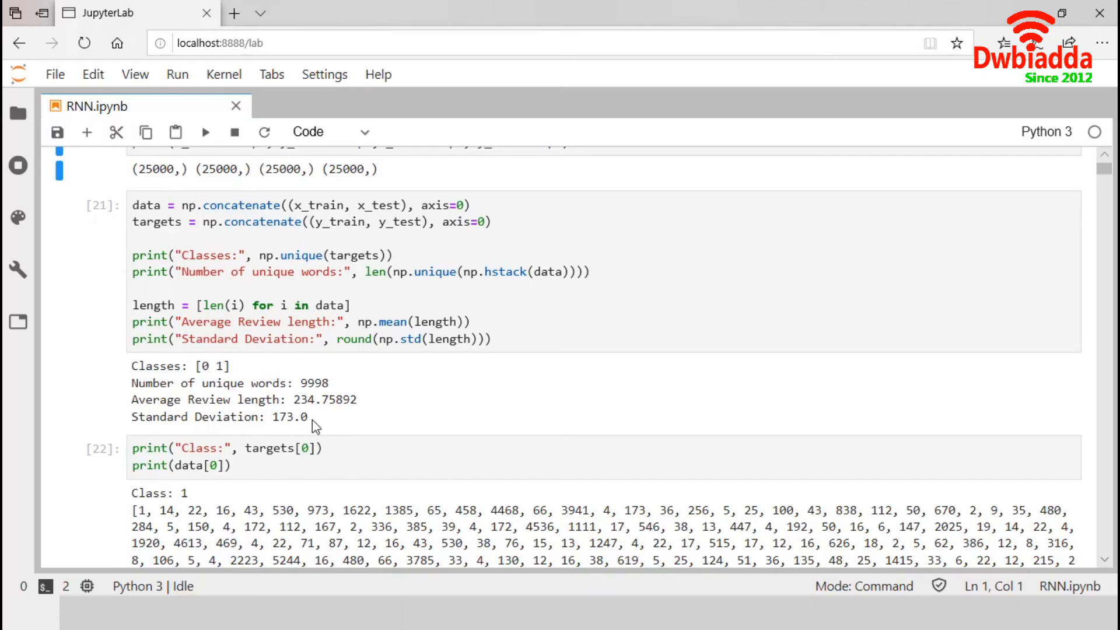
scroll(down, 3)
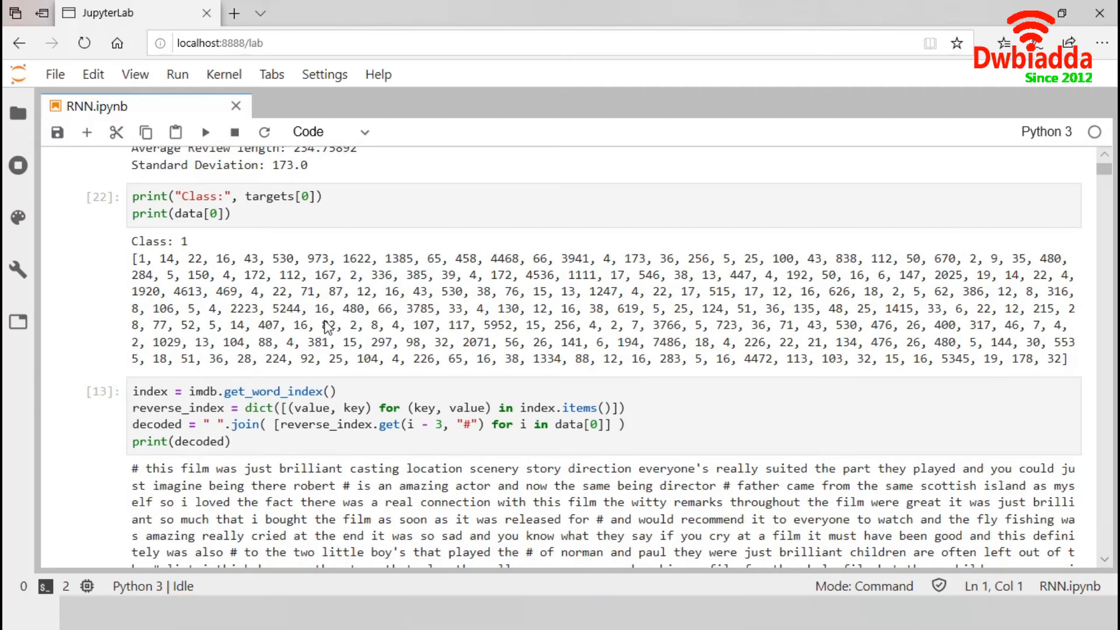
mouse_move(429, 263)
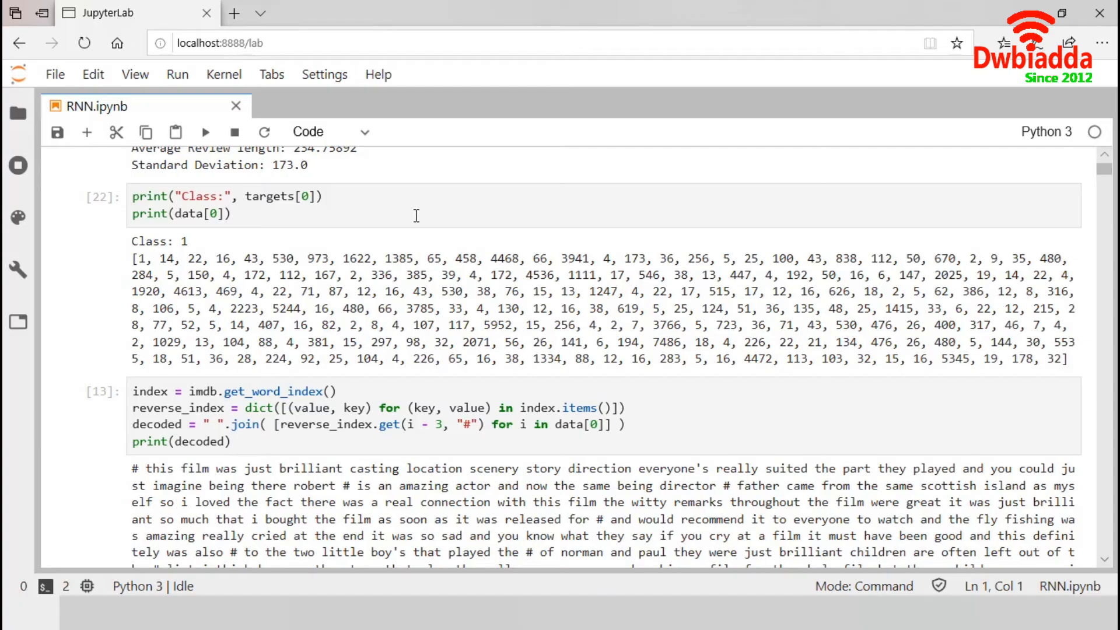
mouse_move(329, 280)
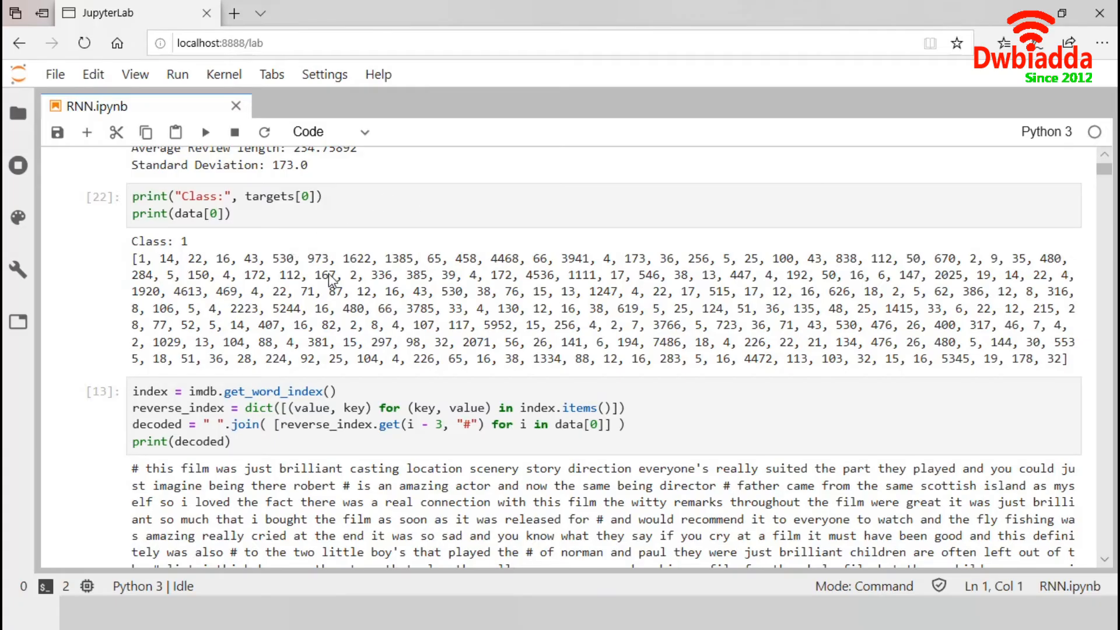
mouse_move(518, 280)
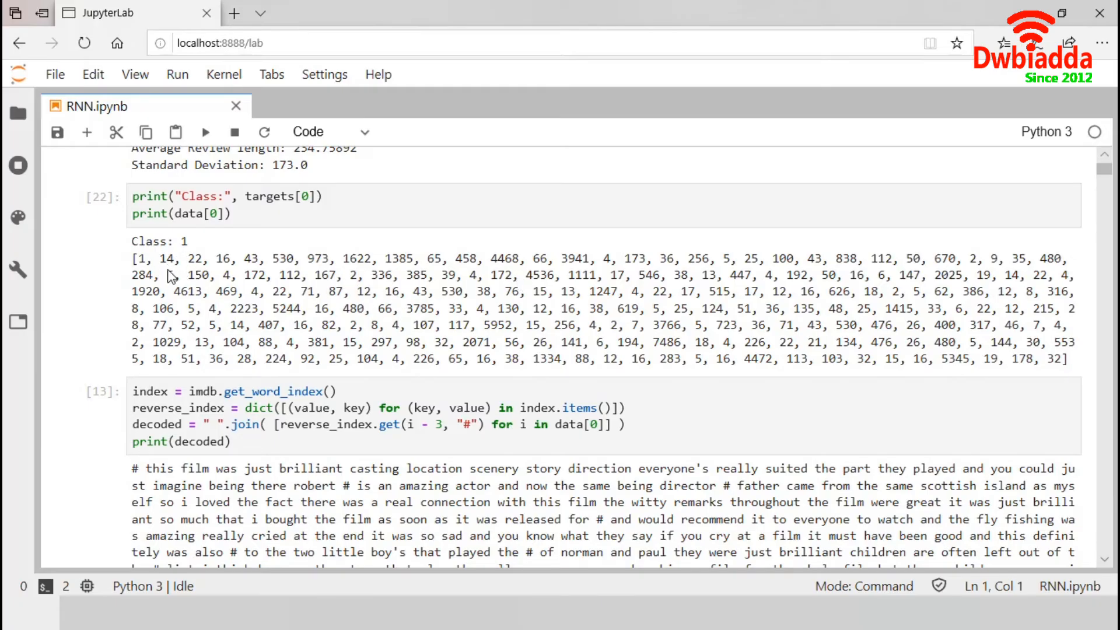
mouse_move(160, 271)
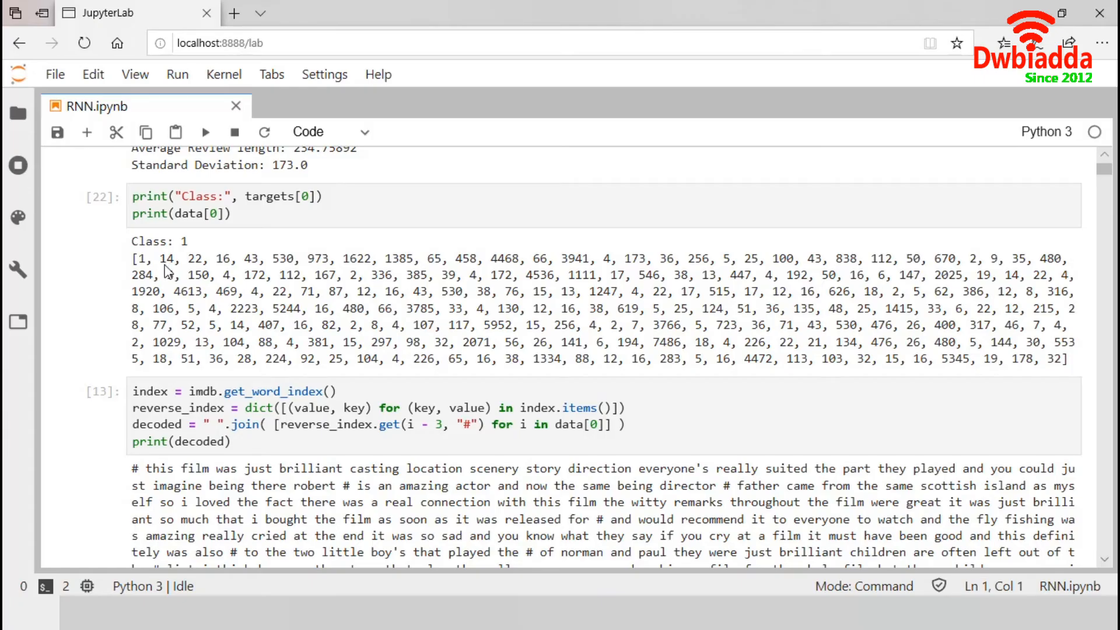
mouse_move(280, 289)
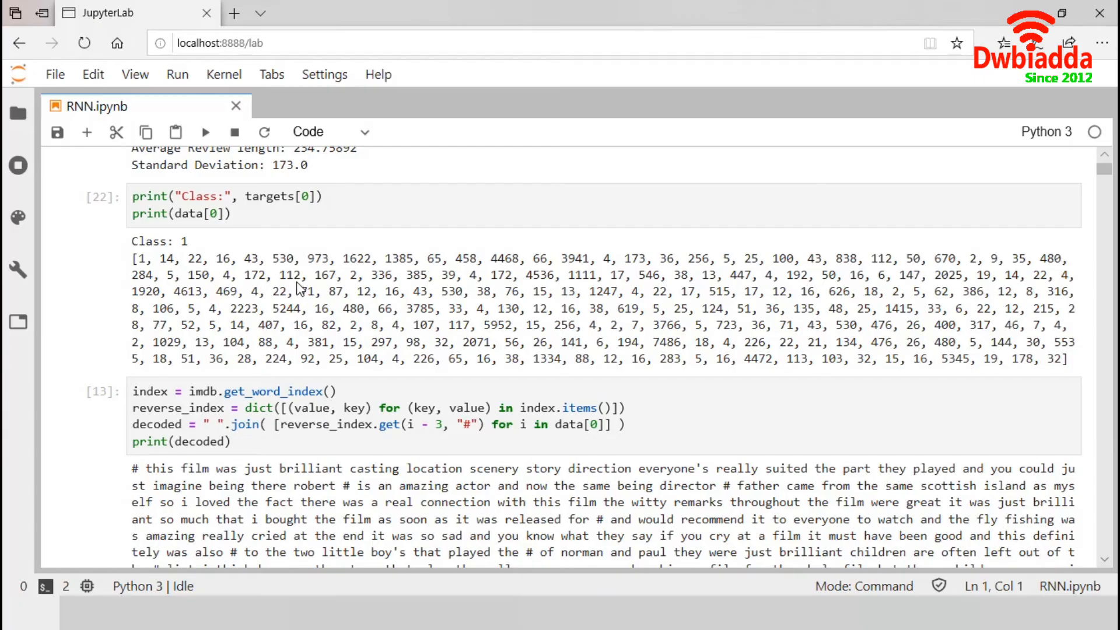
mouse_move(290, 282)
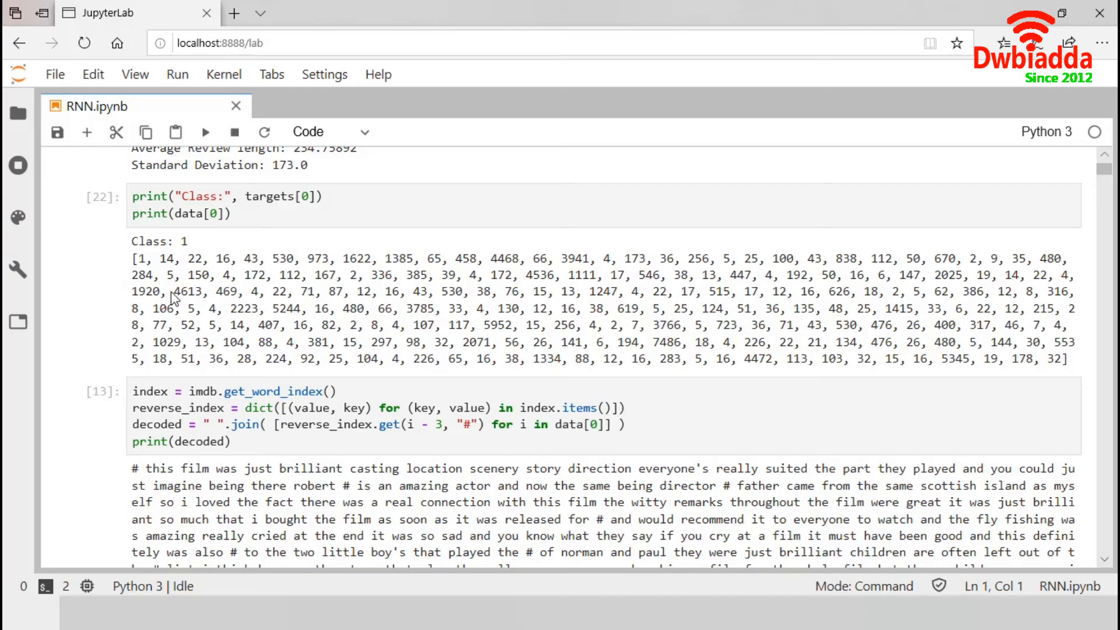
mouse_move(199, 235)
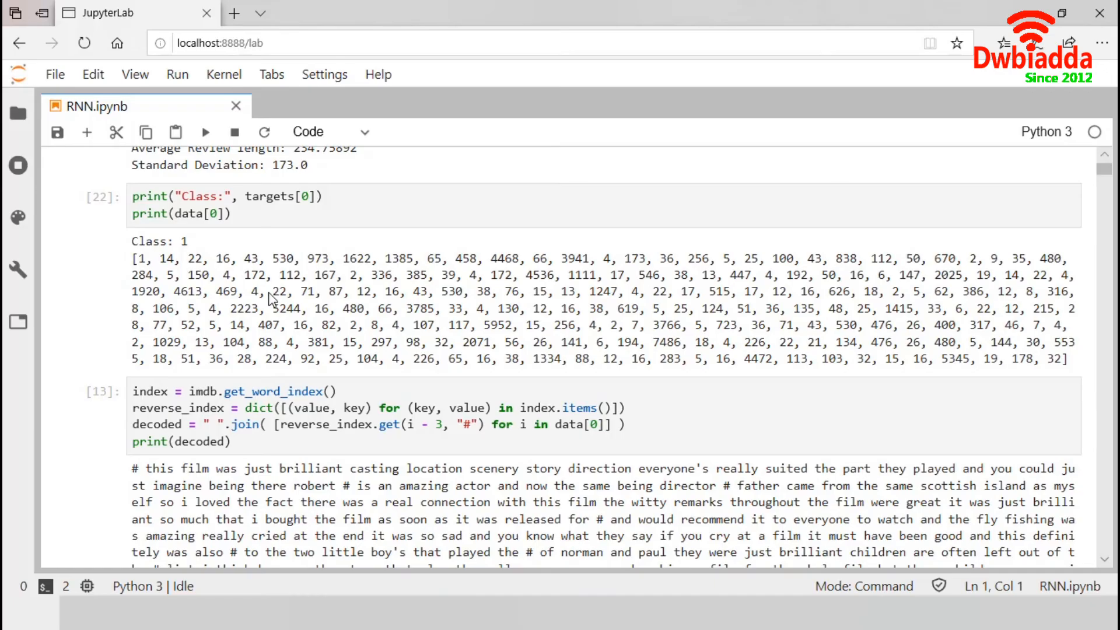
scroll(down, 3)
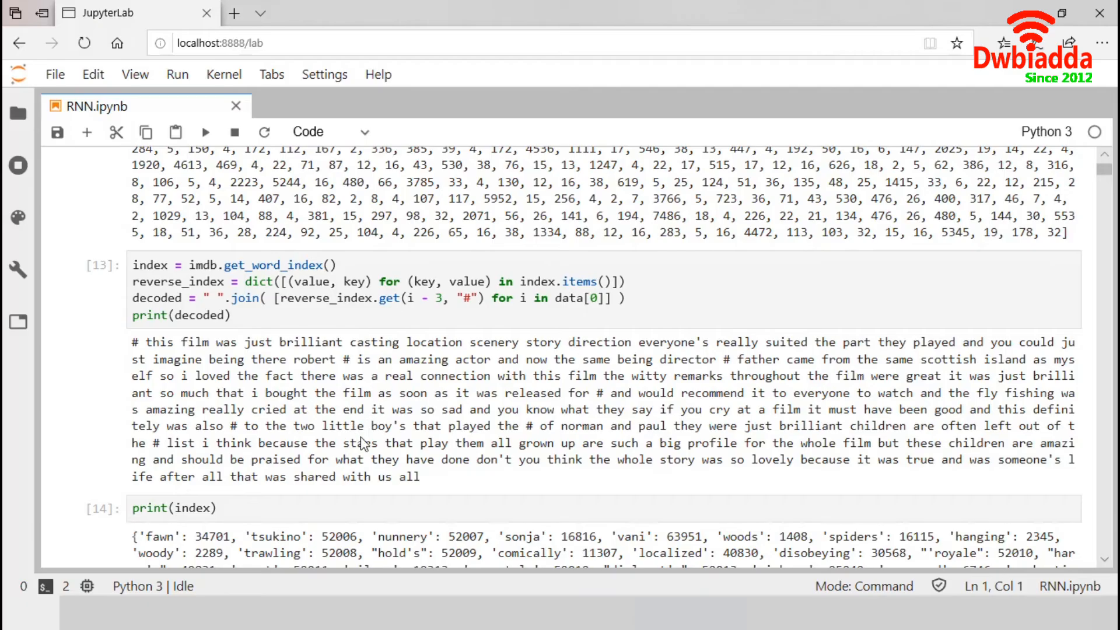
scroll(down, 3)
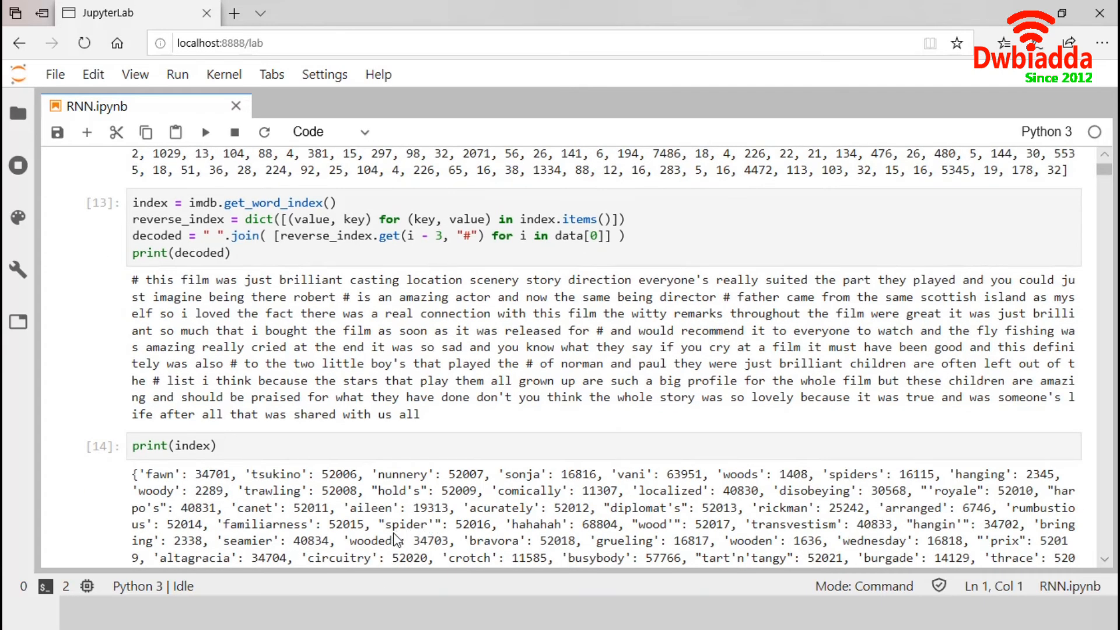
mouse_move(419, 541)
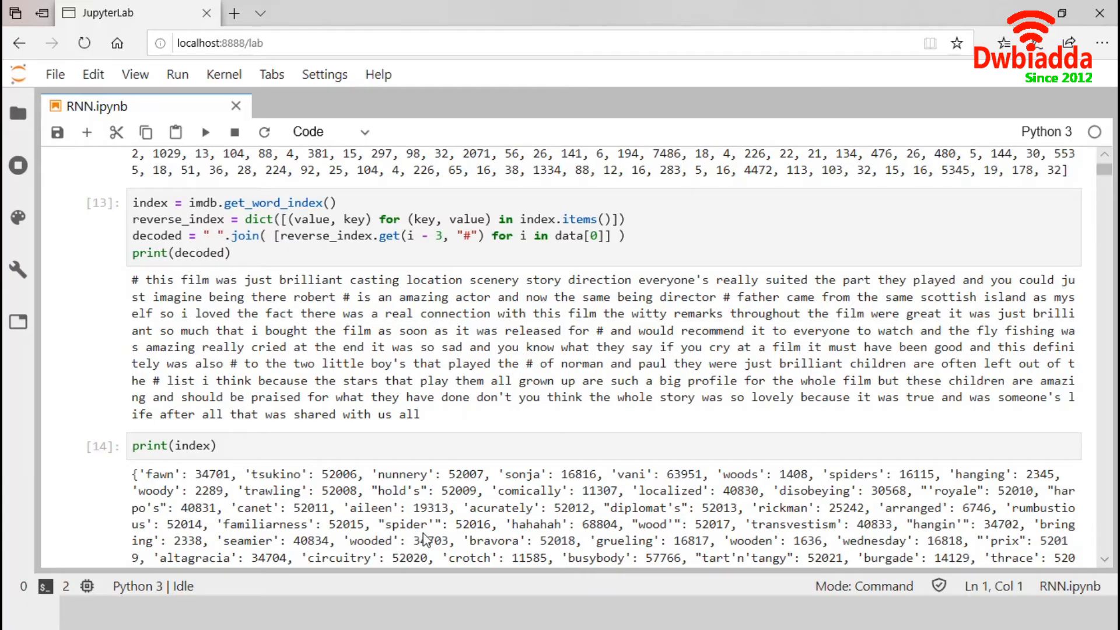
mouse_move(413, 541)
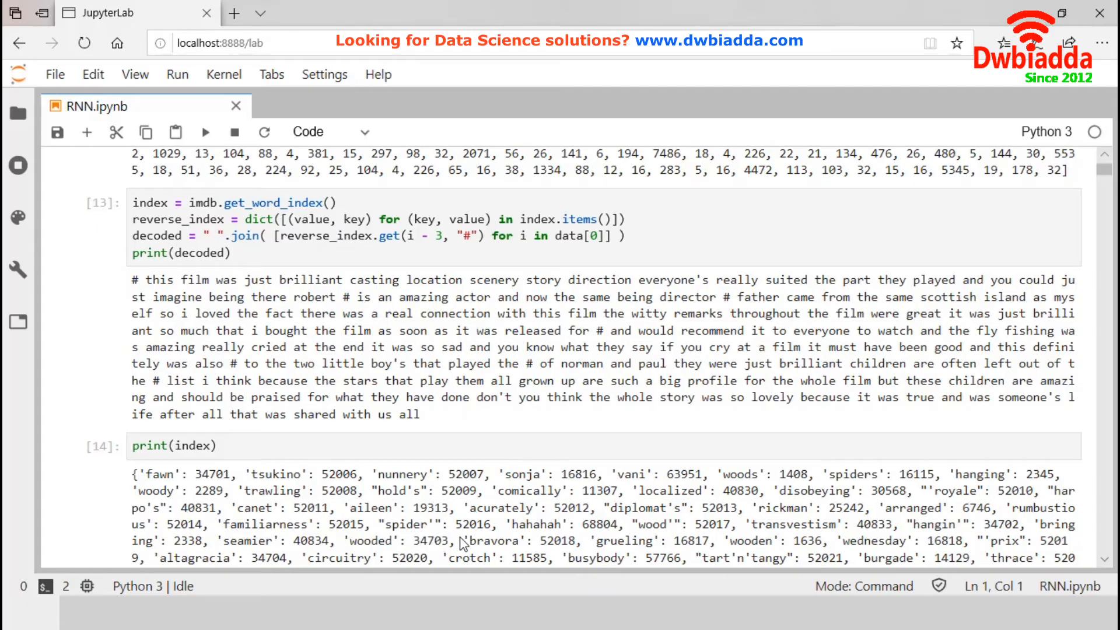
mouse_move(483, 527)
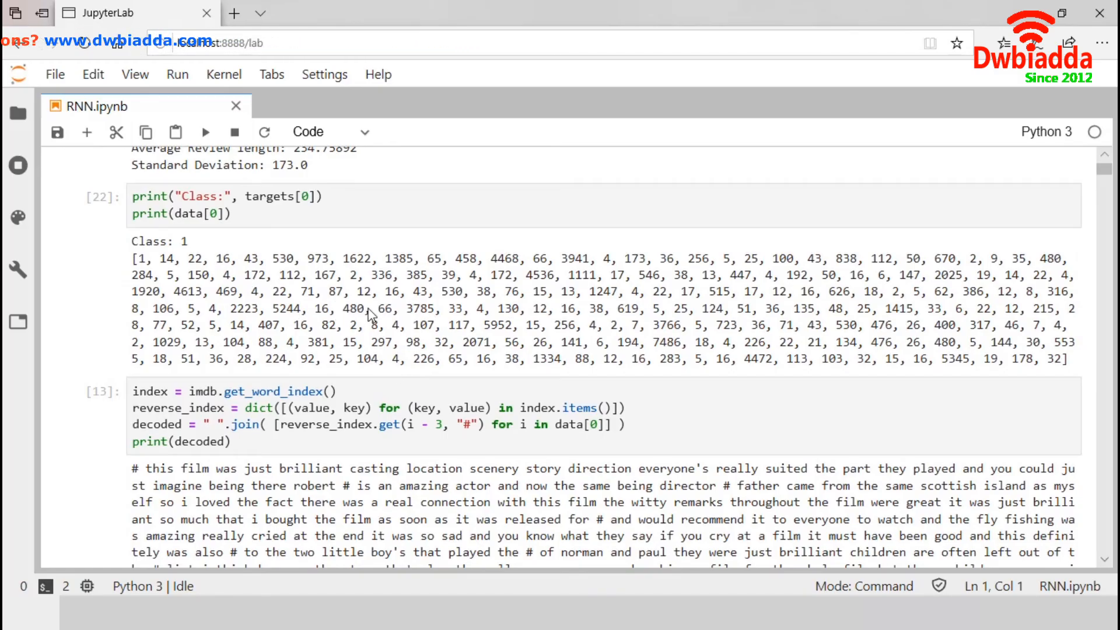
scroll(down, 3)
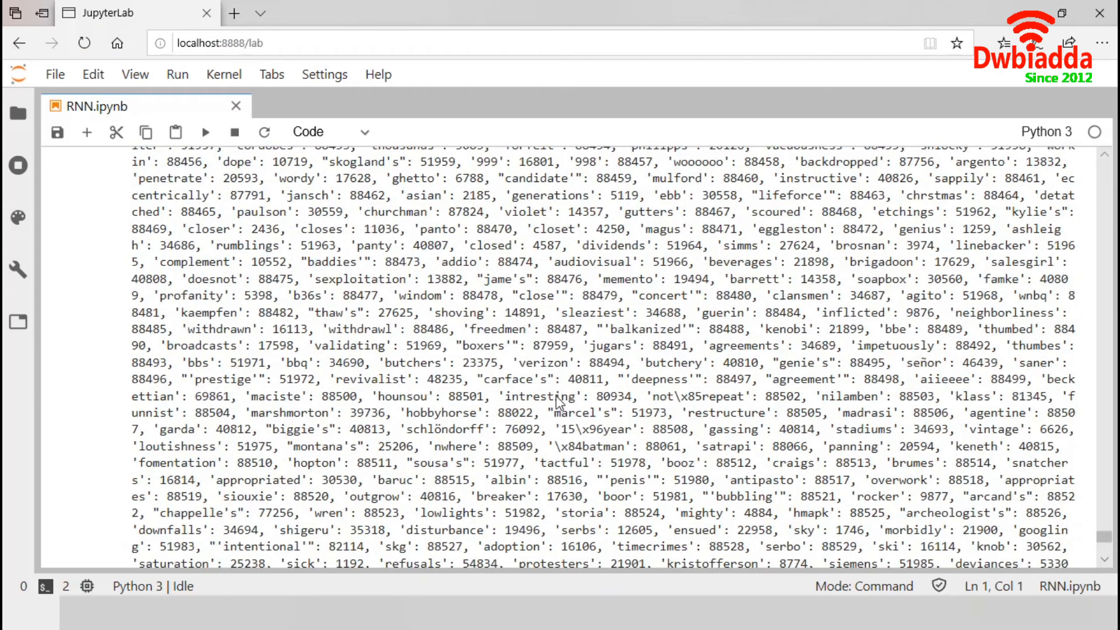
mouse_move(604, 414)
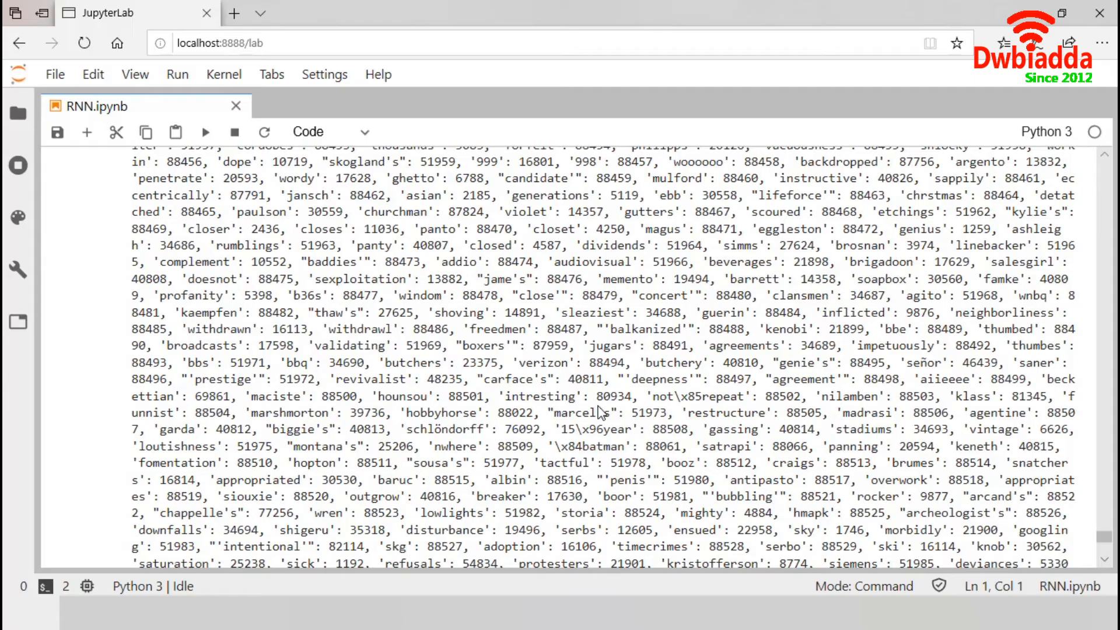
mouse_move(406, 396)
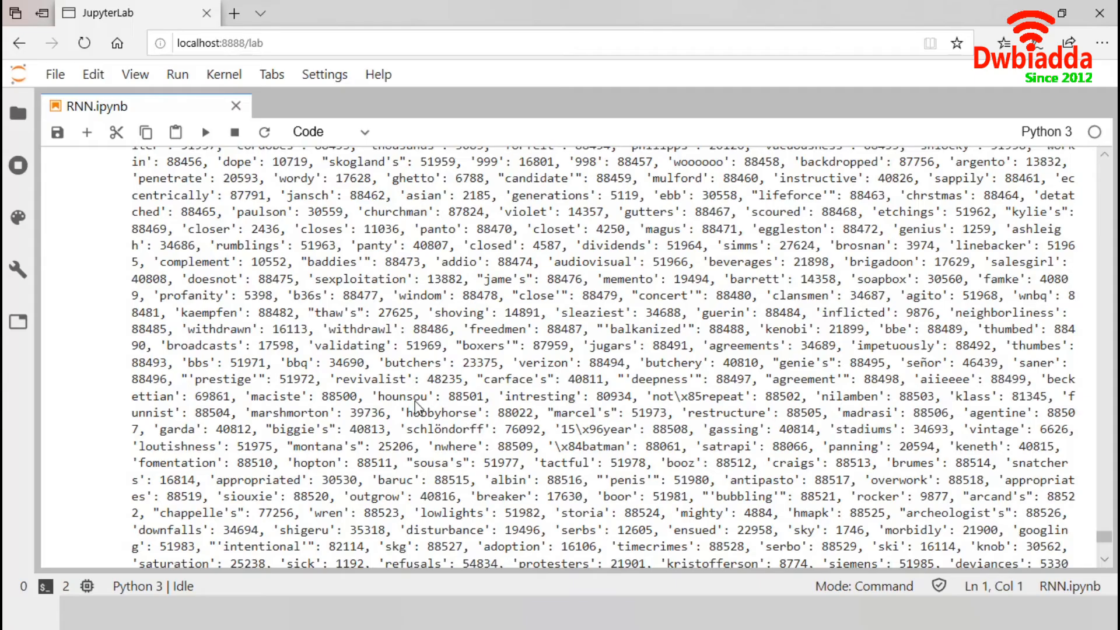
scroll(down, 3)
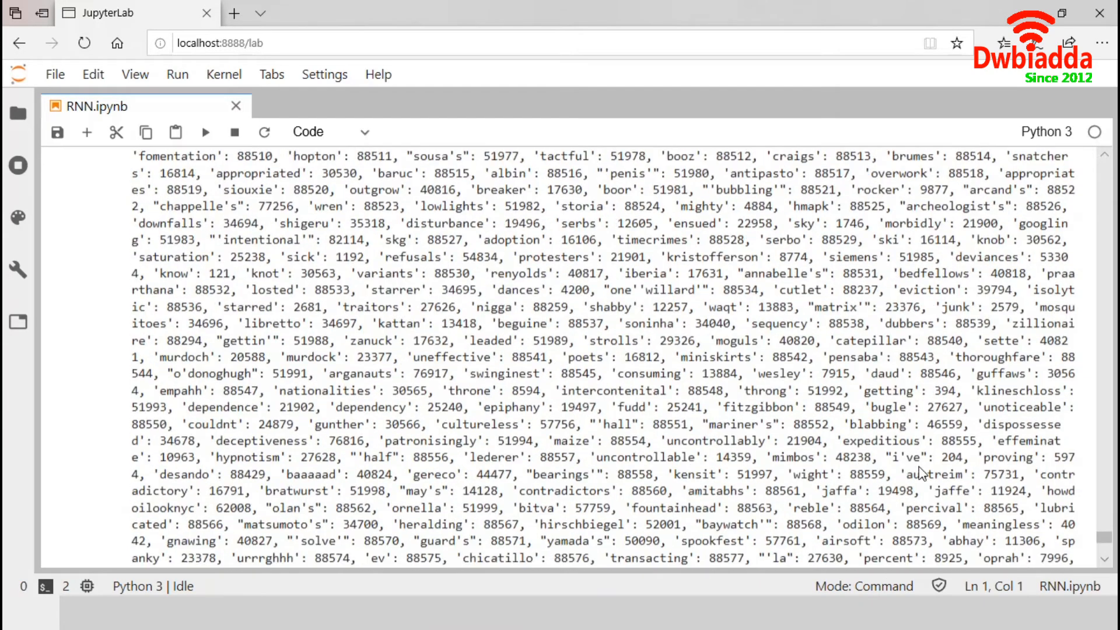
scroll(down, 3)
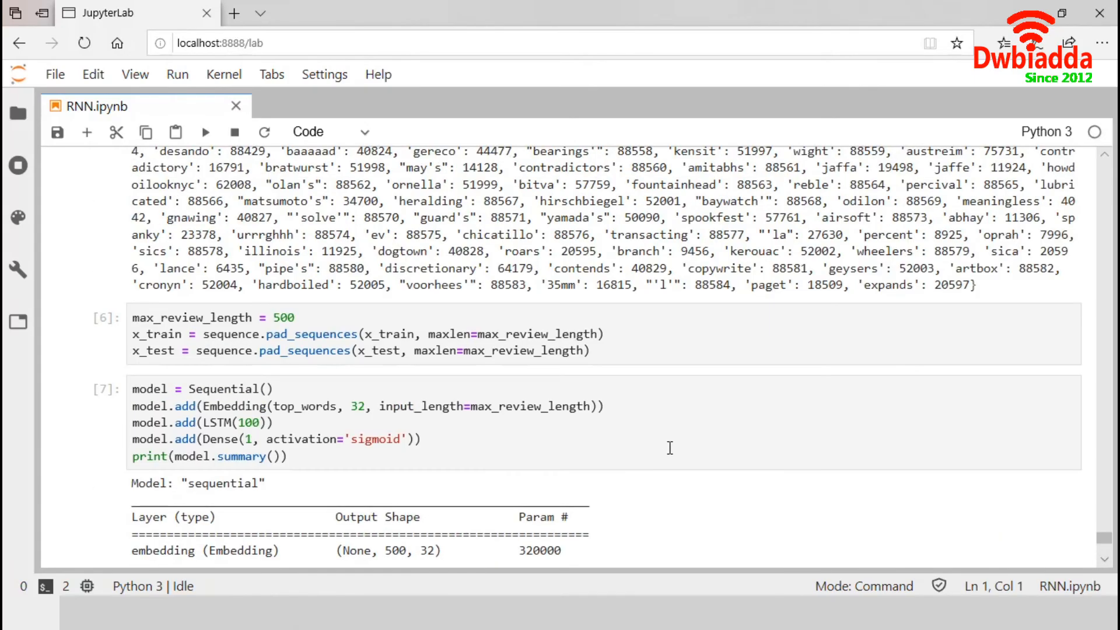
mouse_move(728, 403)
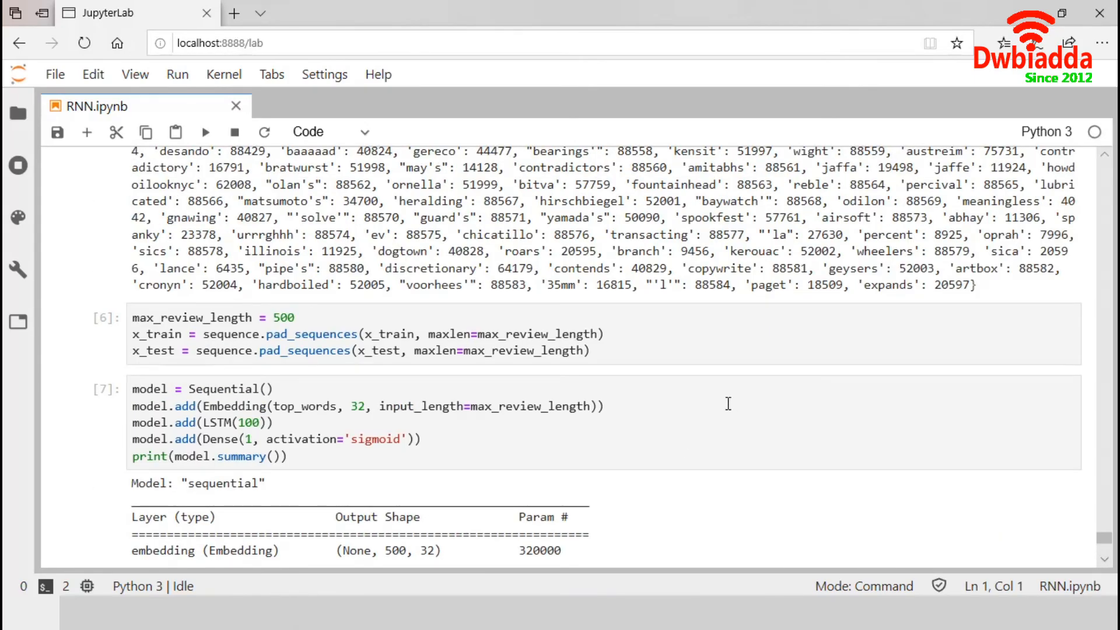
mouse_move(378, 311)
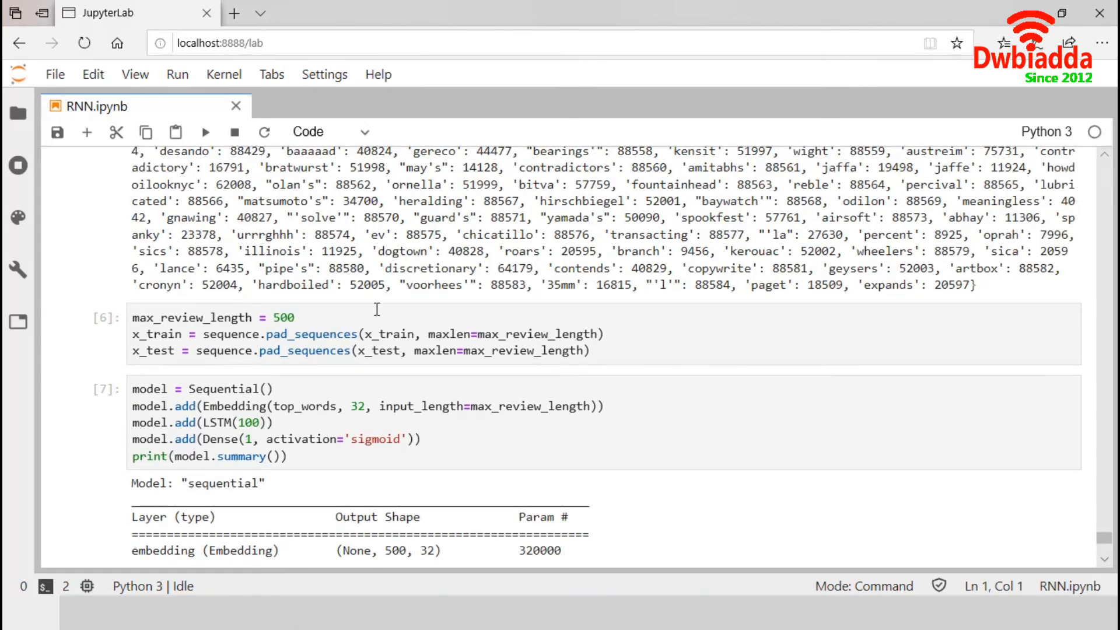
mouse_move(228, 294)
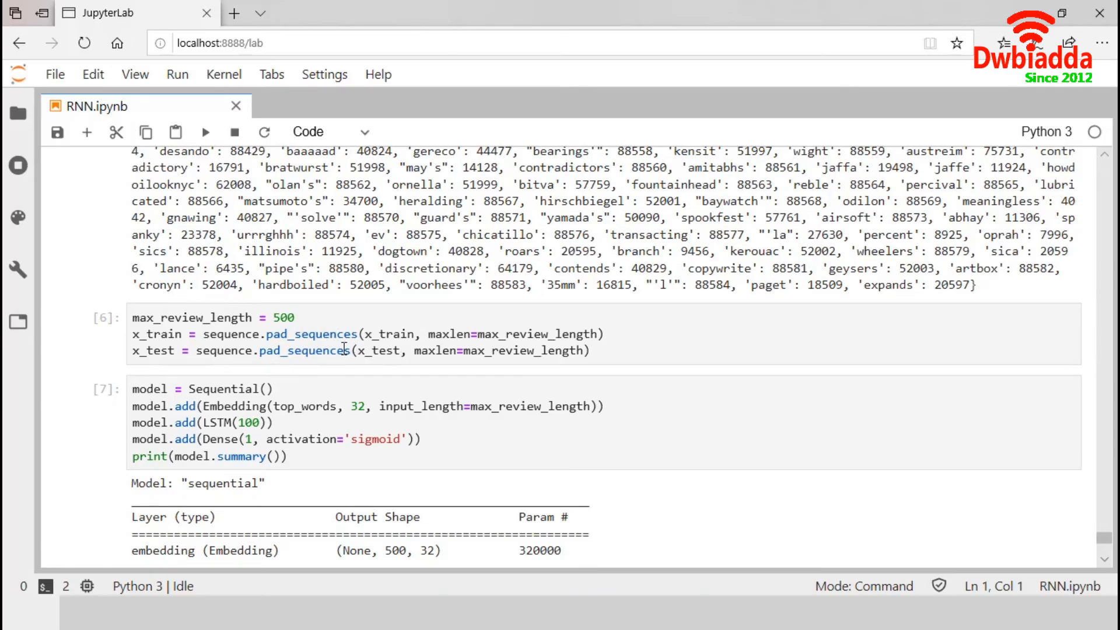
mouse_move(348, 334)
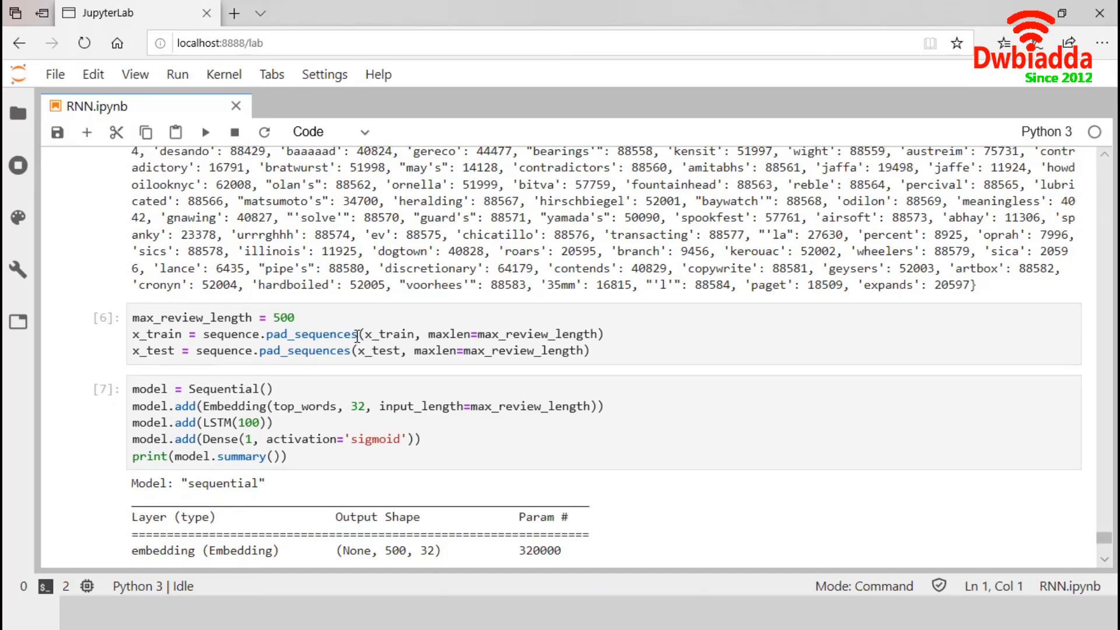
scroll(down, 3)
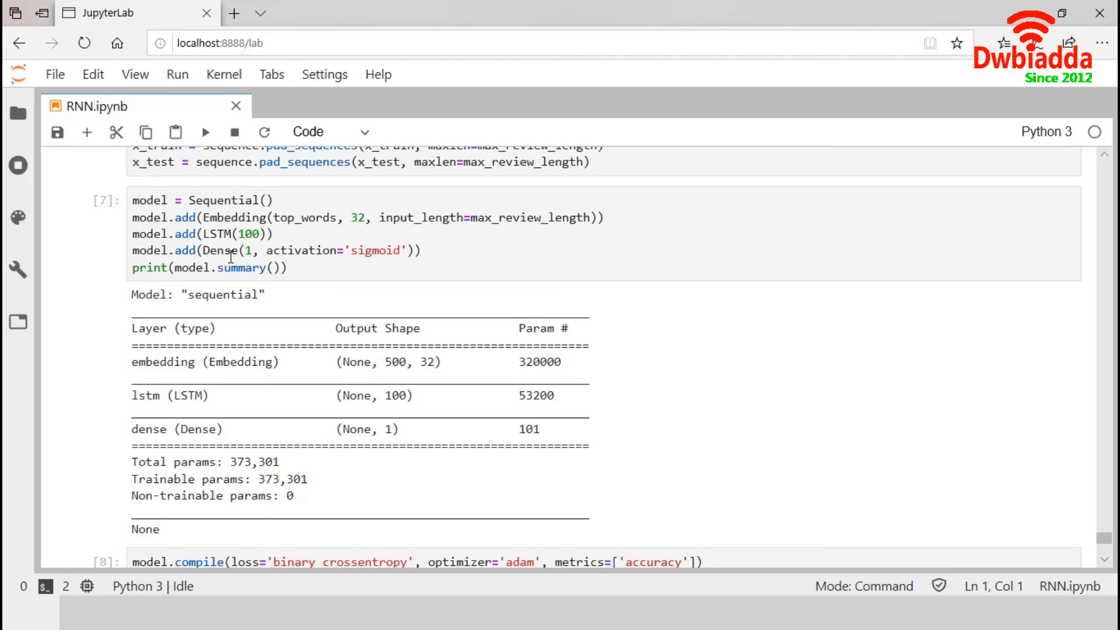
mouse_move(363, 216)
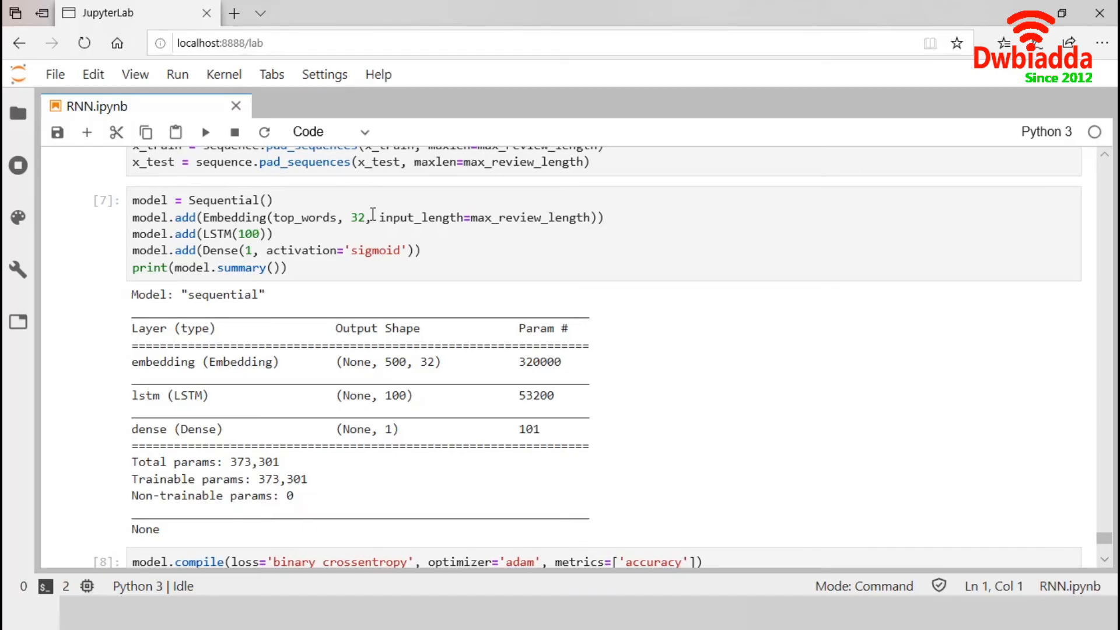
mouse_move(445, 228)
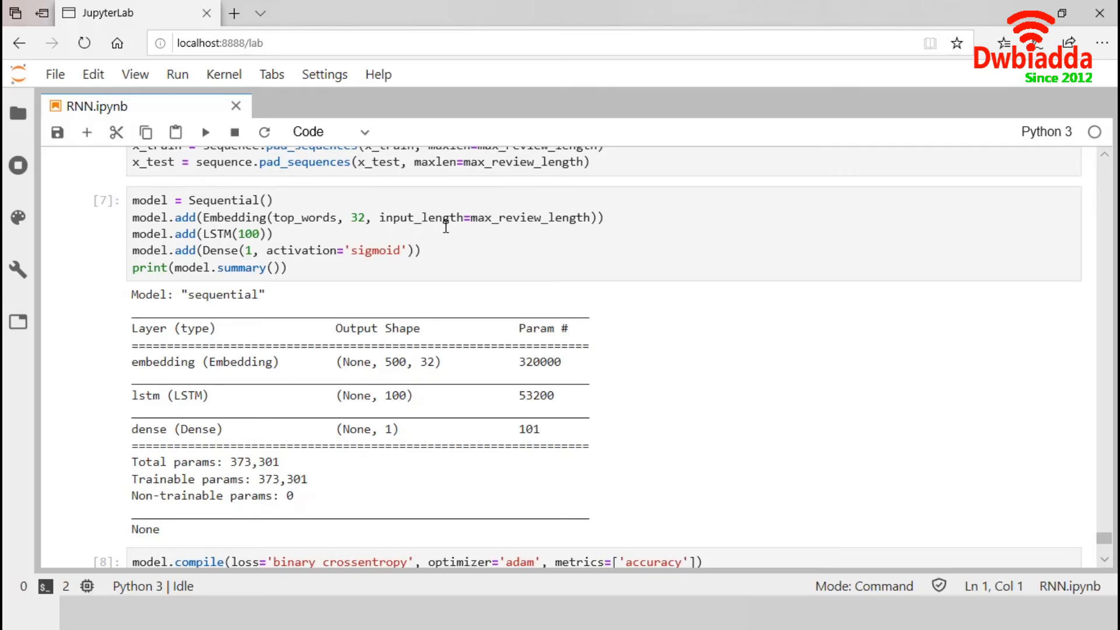
scroll(up, 3)
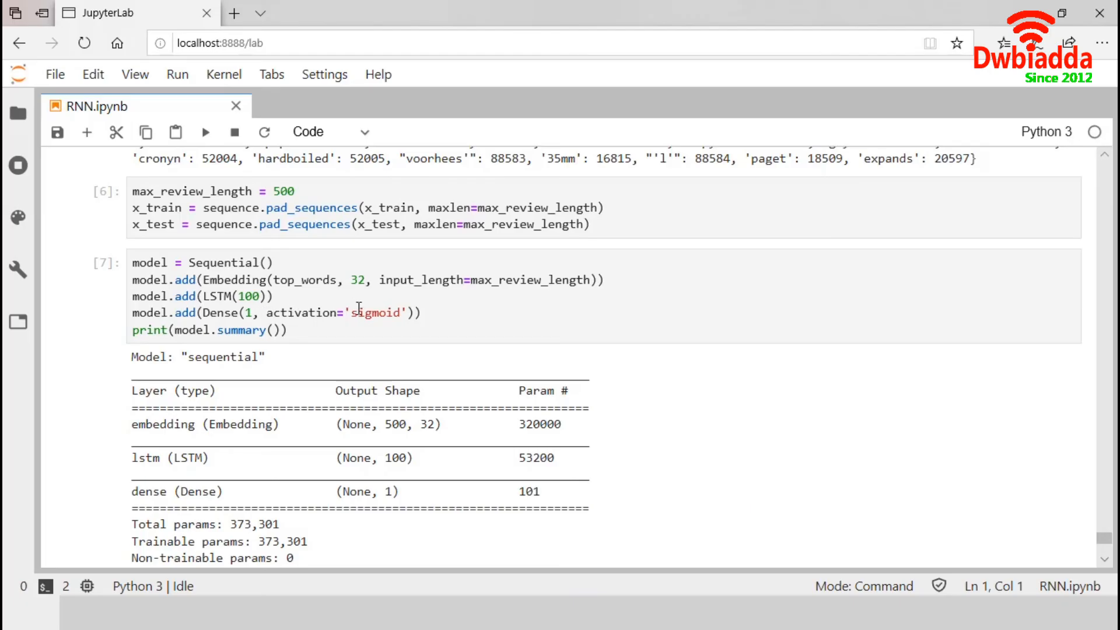
mouse_move(210, 329)
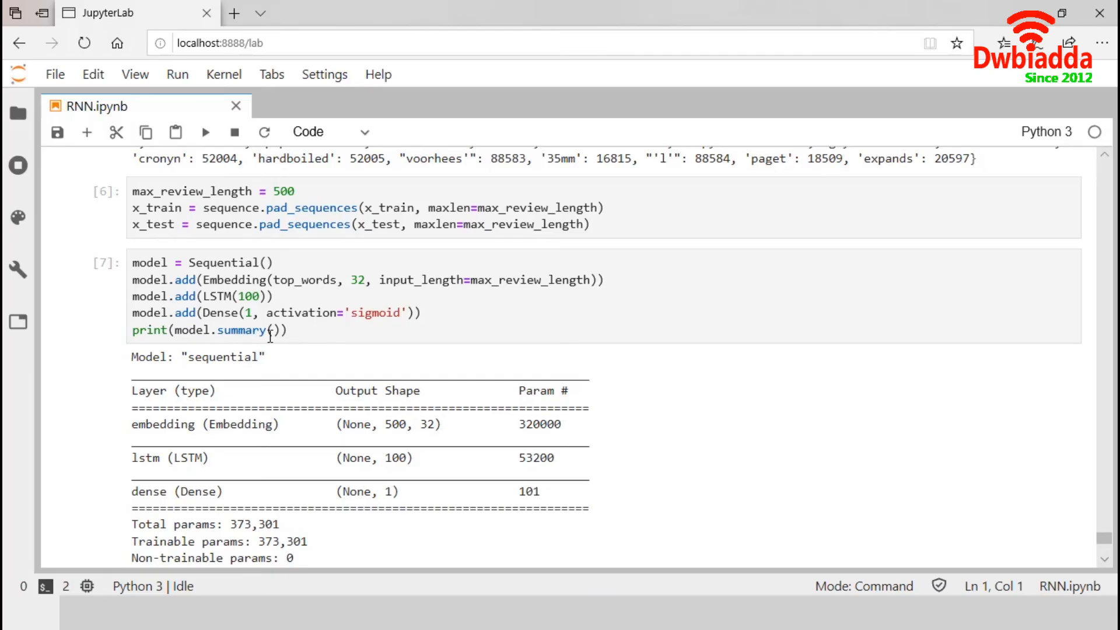
scroll(down, 3)
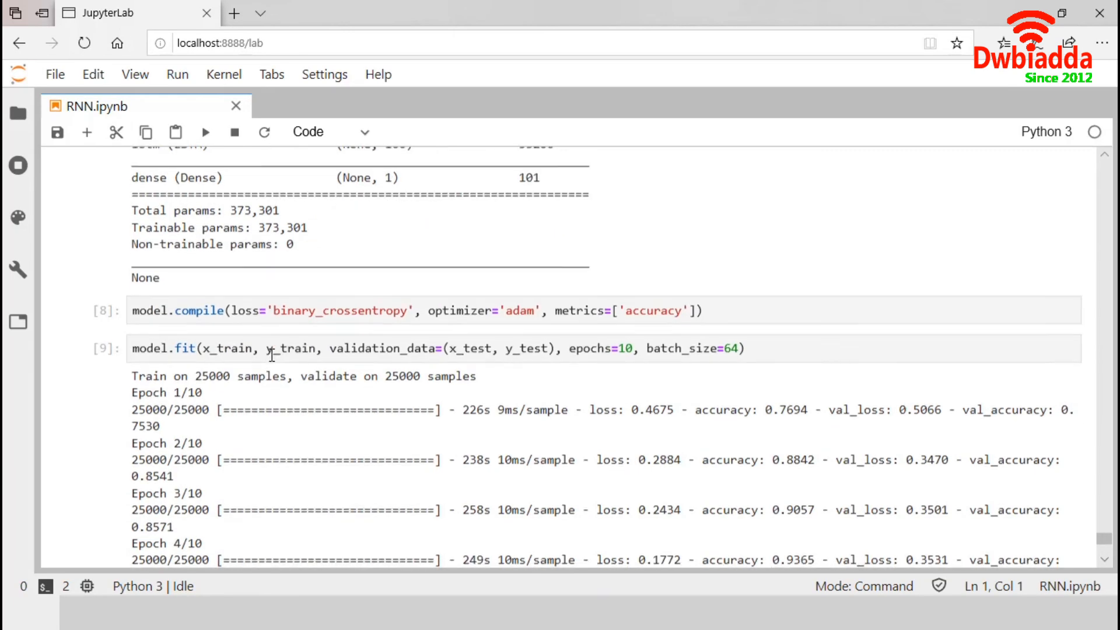
scroll(down, 3)
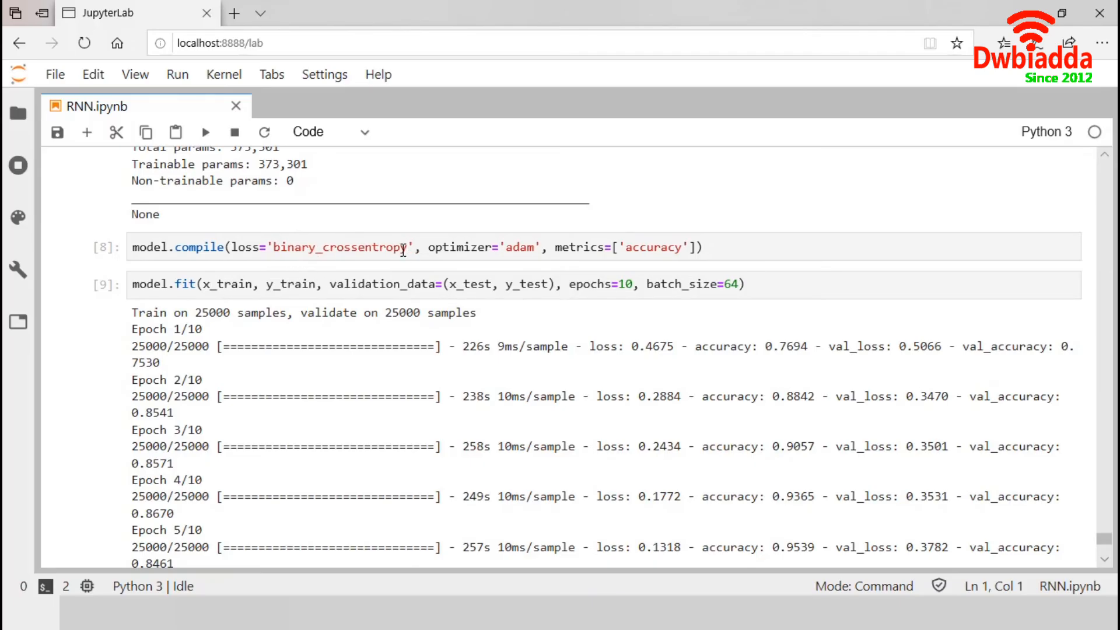
mouse_move(546, 250)
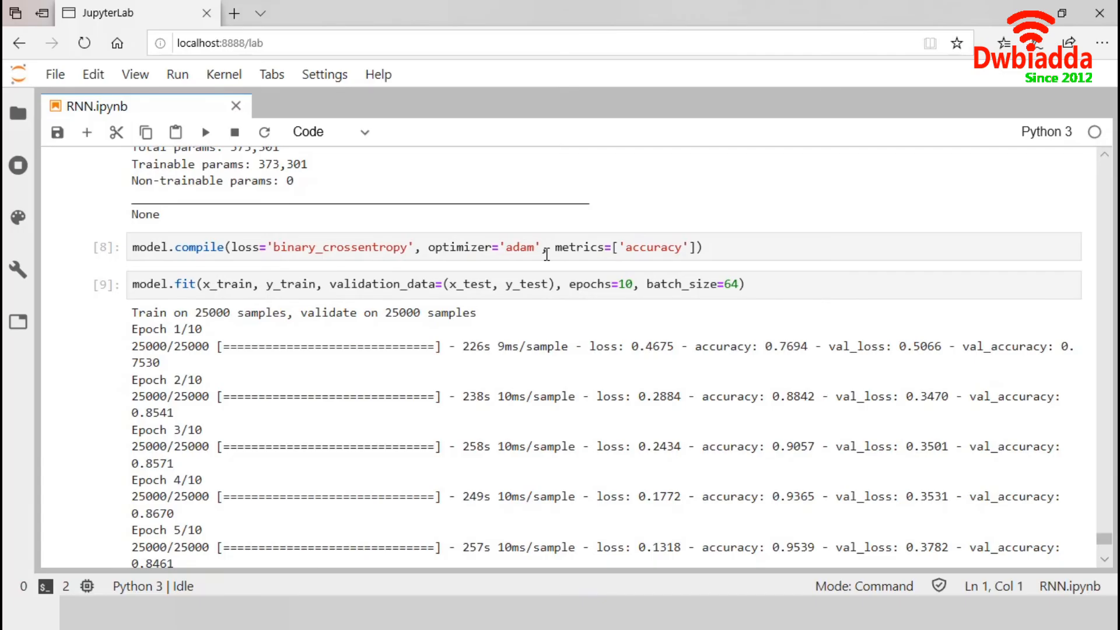
mouse_move(681, 247)
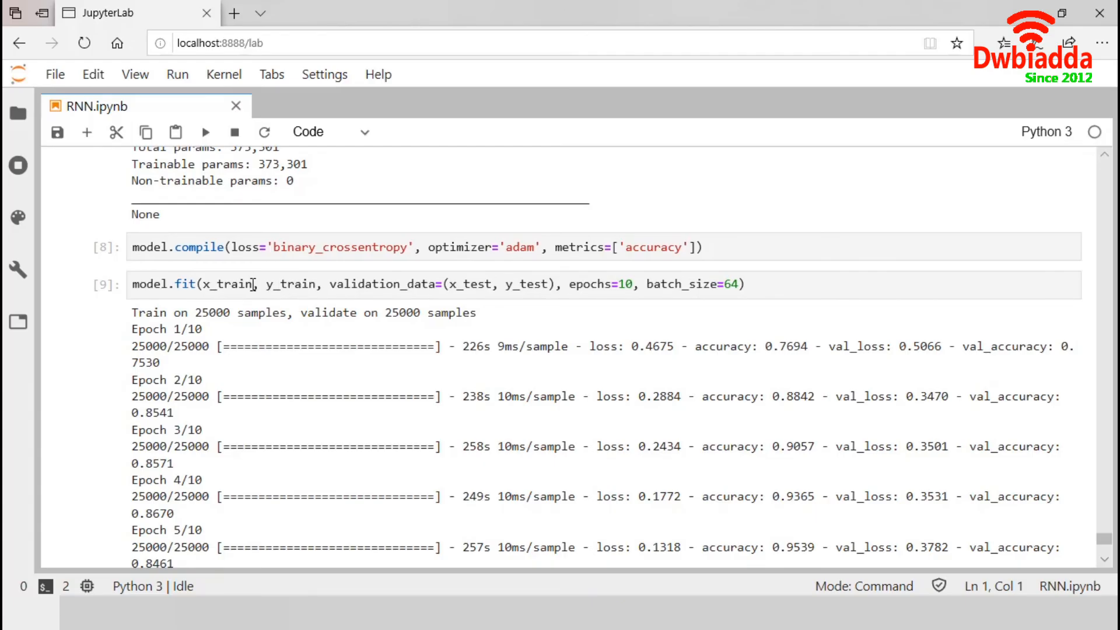
mouse_move(400, 298)
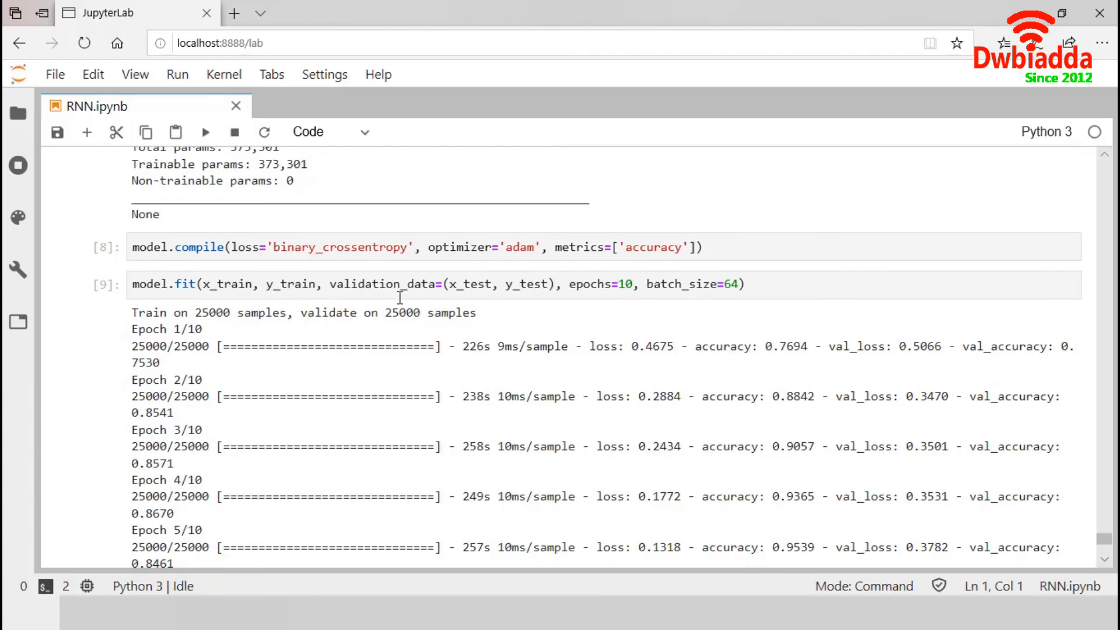
mouse_move(614, 296)
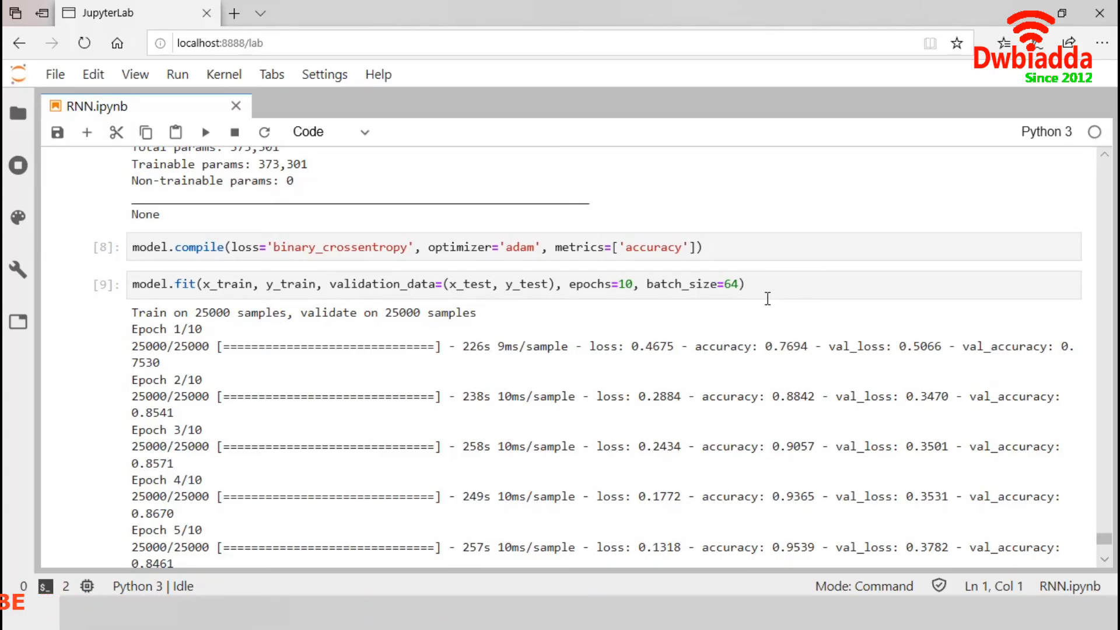
mouse_move(700, 294)
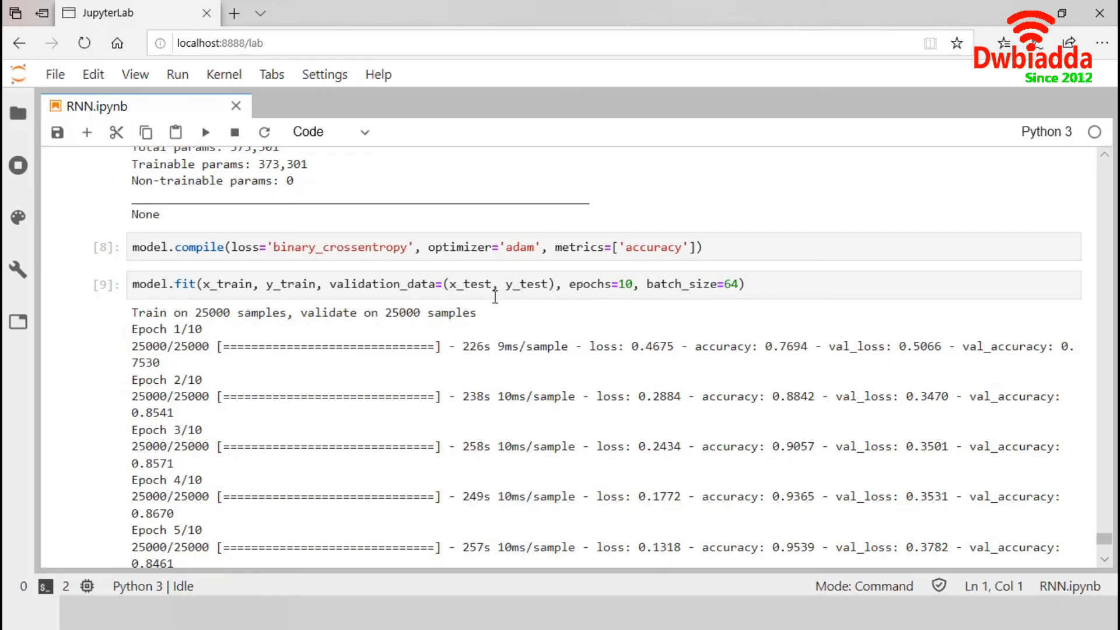
mouse_move(569, 345)
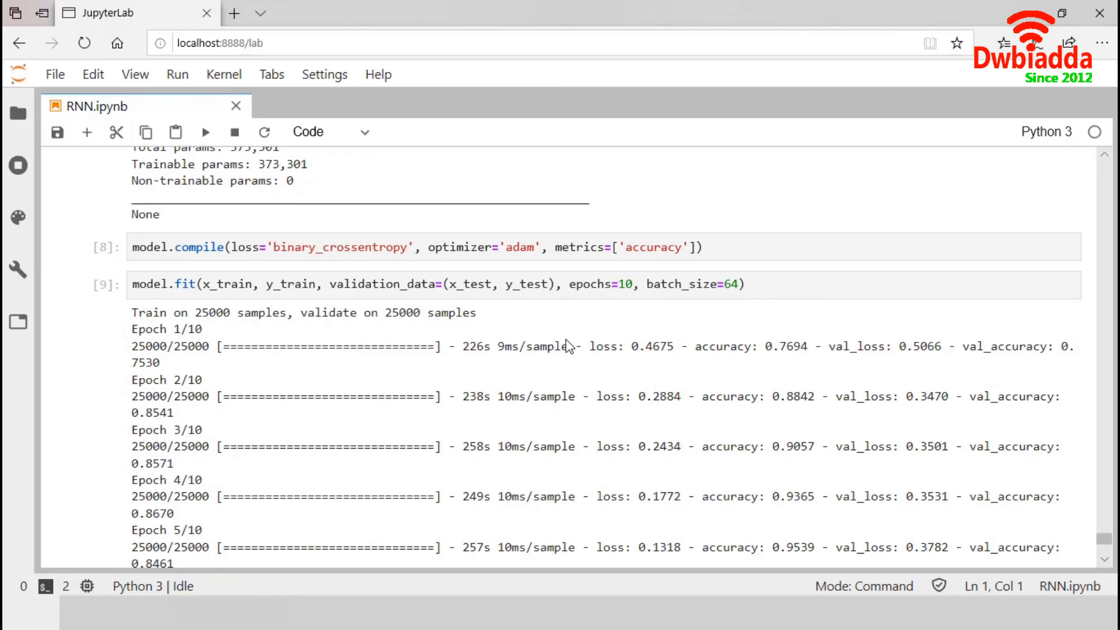
mouse_move(635, 402)
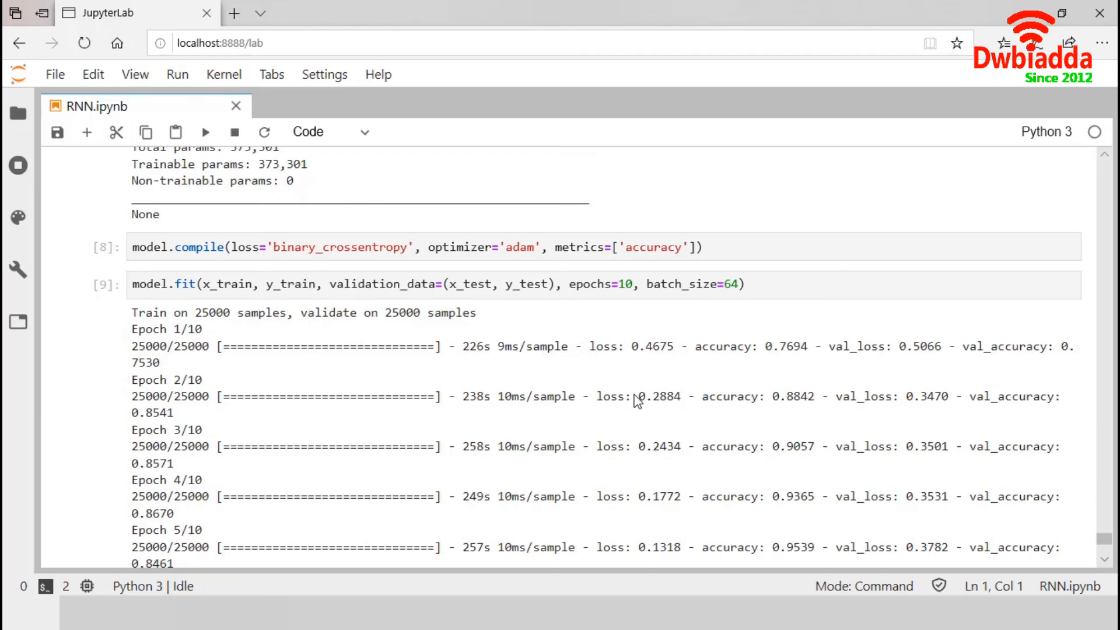
mouse_move(672, 361)
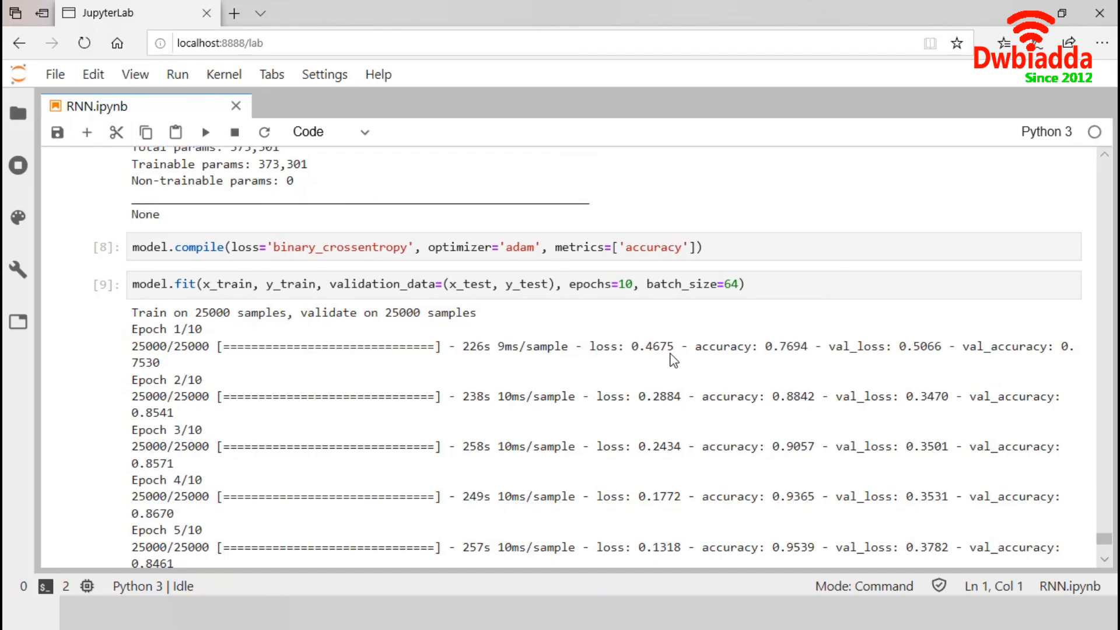
mouse_move(821, 371)
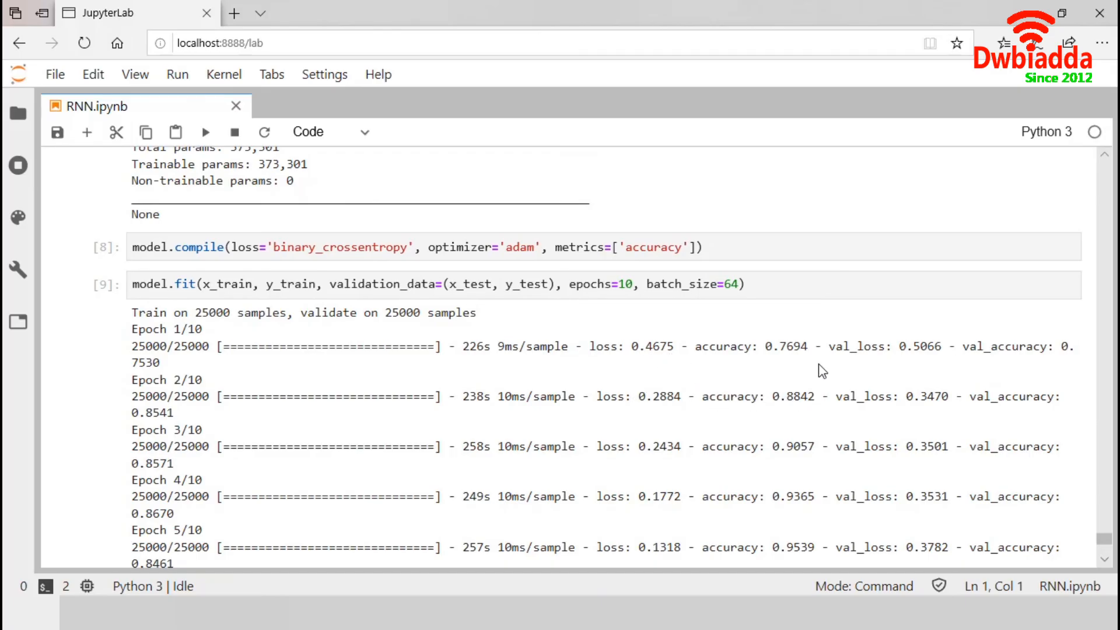
mouse_move(830, 364)
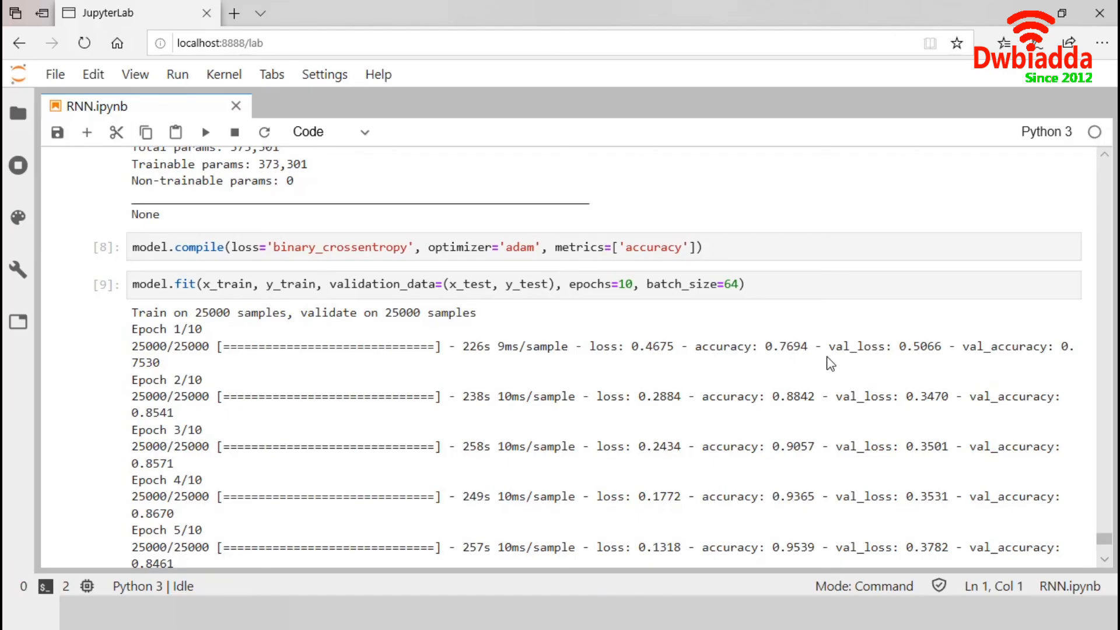
mouse_move(721, 397)
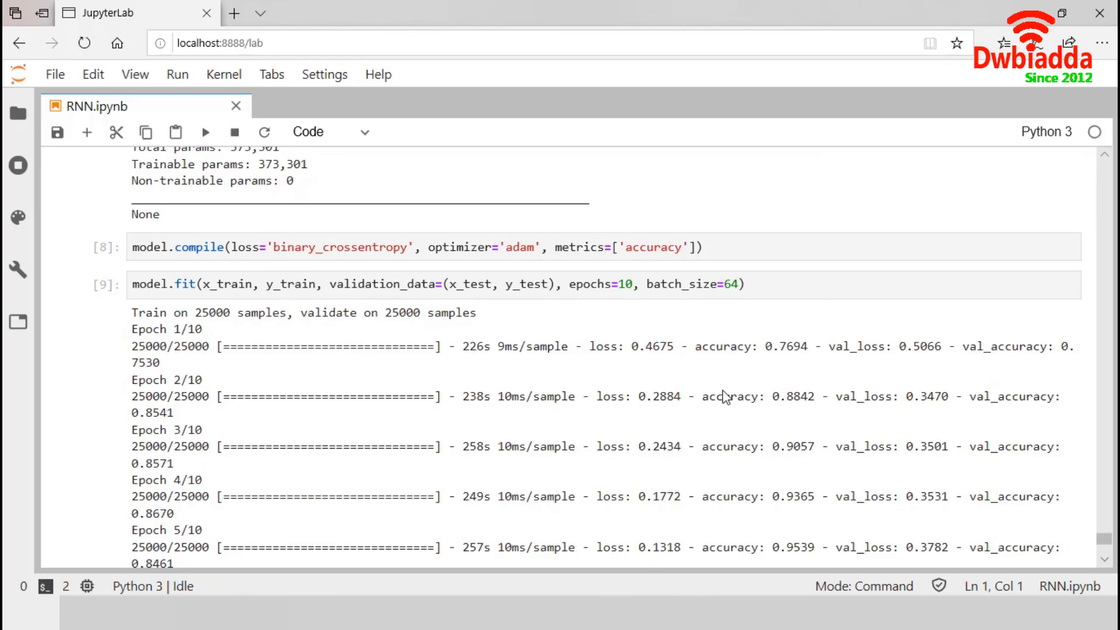
scroll(down, 3)
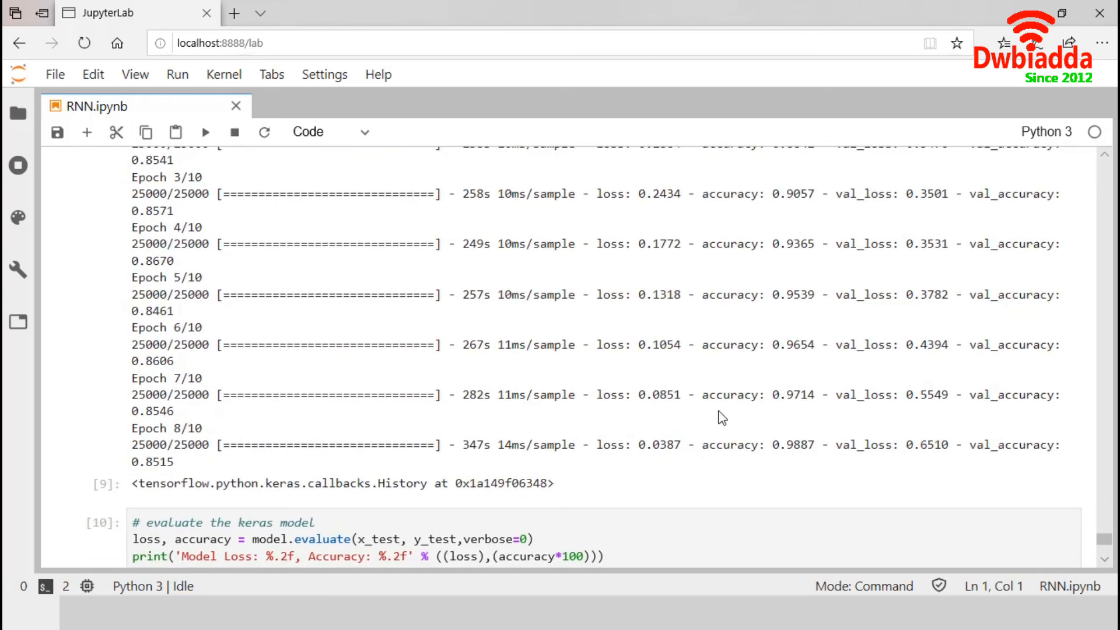
mouse_move(660, 460)
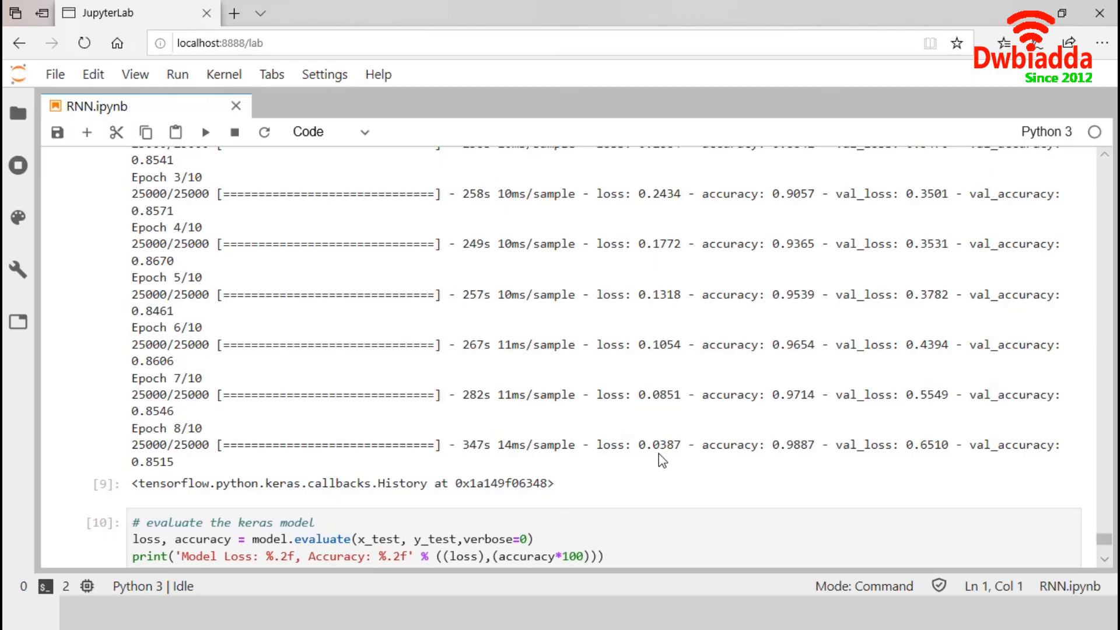
mouse_move(673, 461)
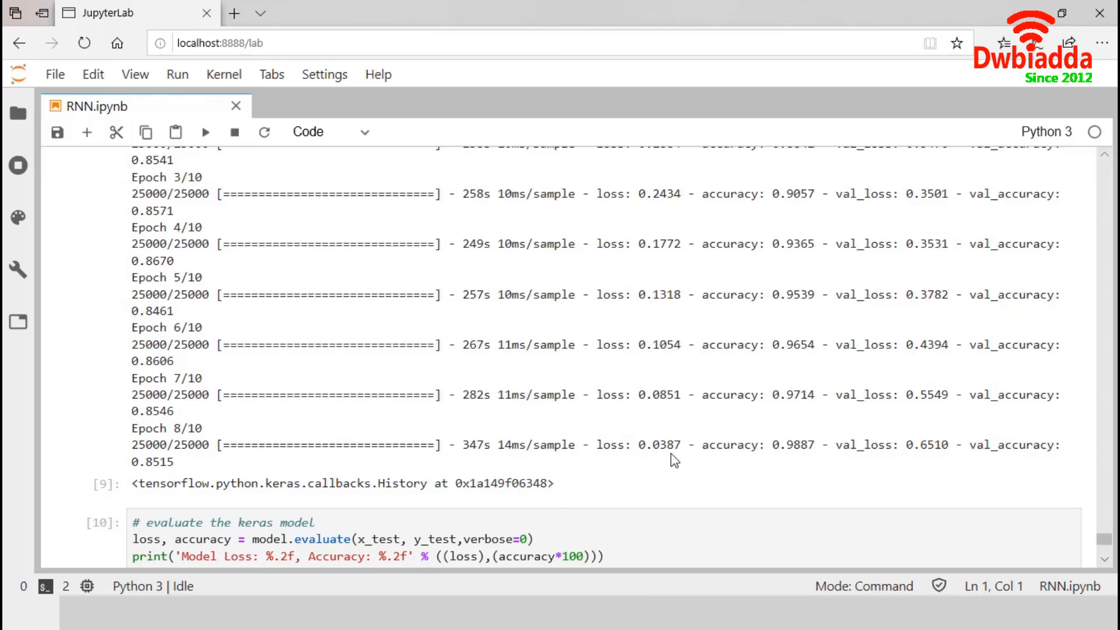
mouse_move(807, 462)
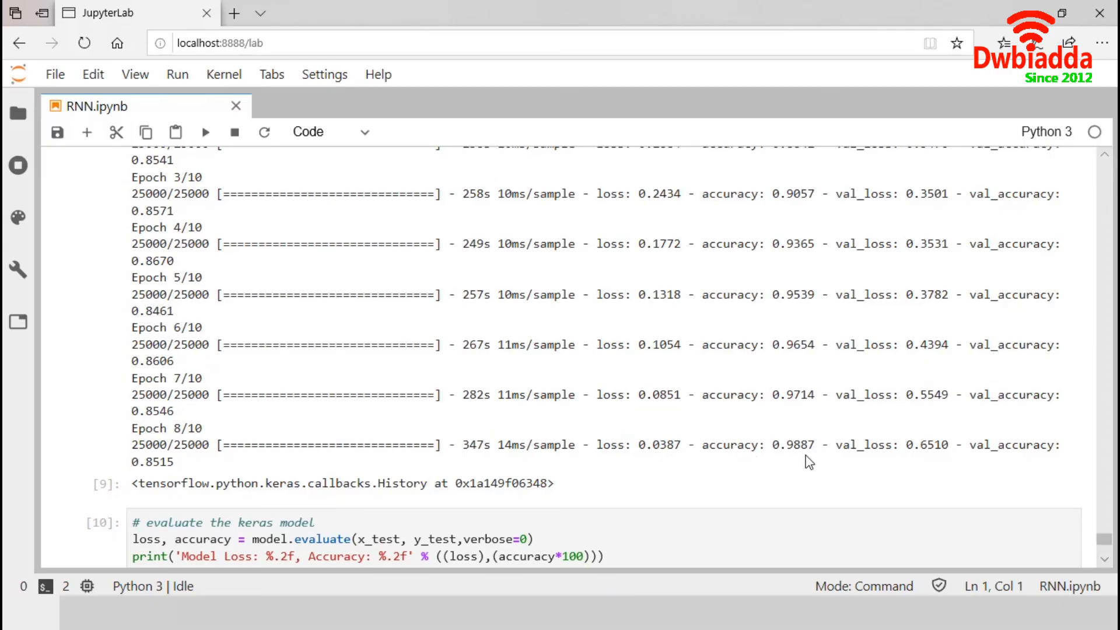
mouse_move(799, 462)
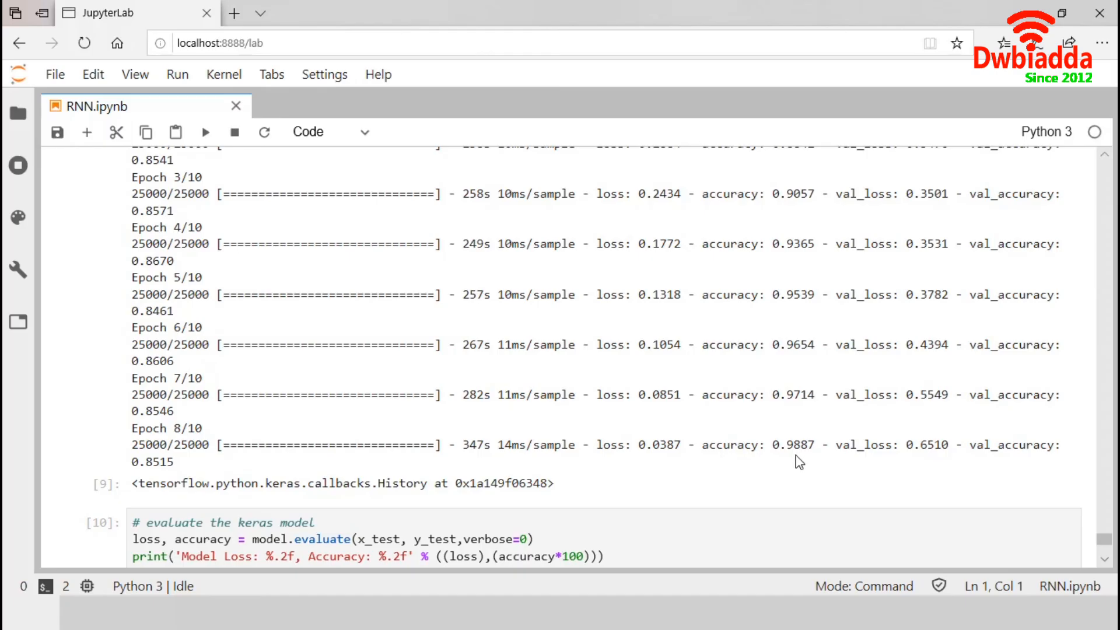
mouse_move(954, 477)
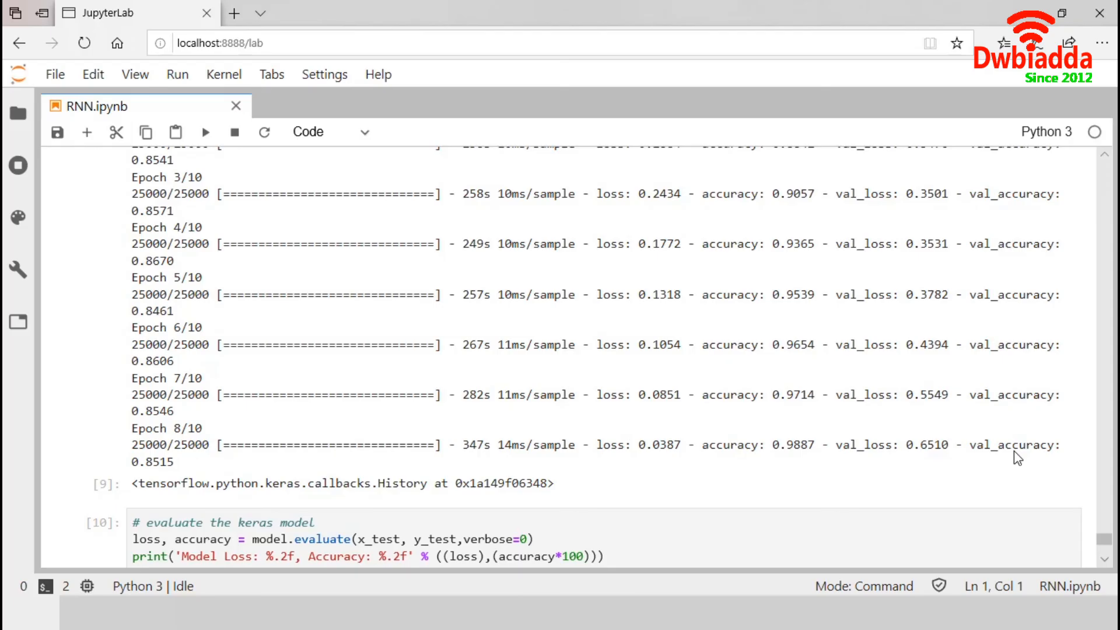
mouse_move(234, 493)
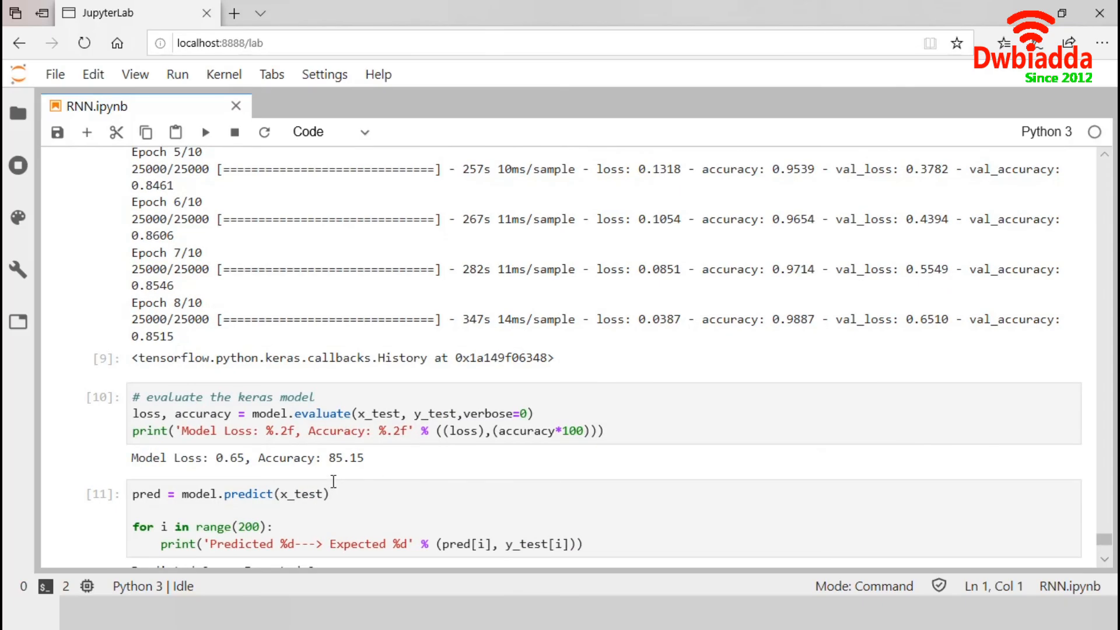
mouse_move(365, 414)
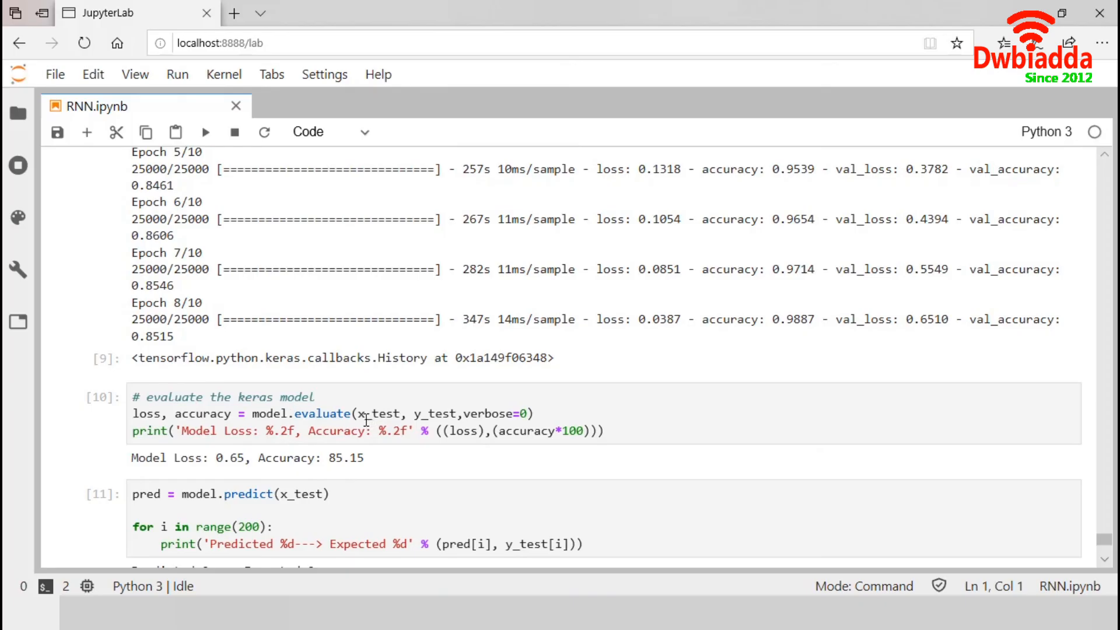
mouse_move(392, 413)
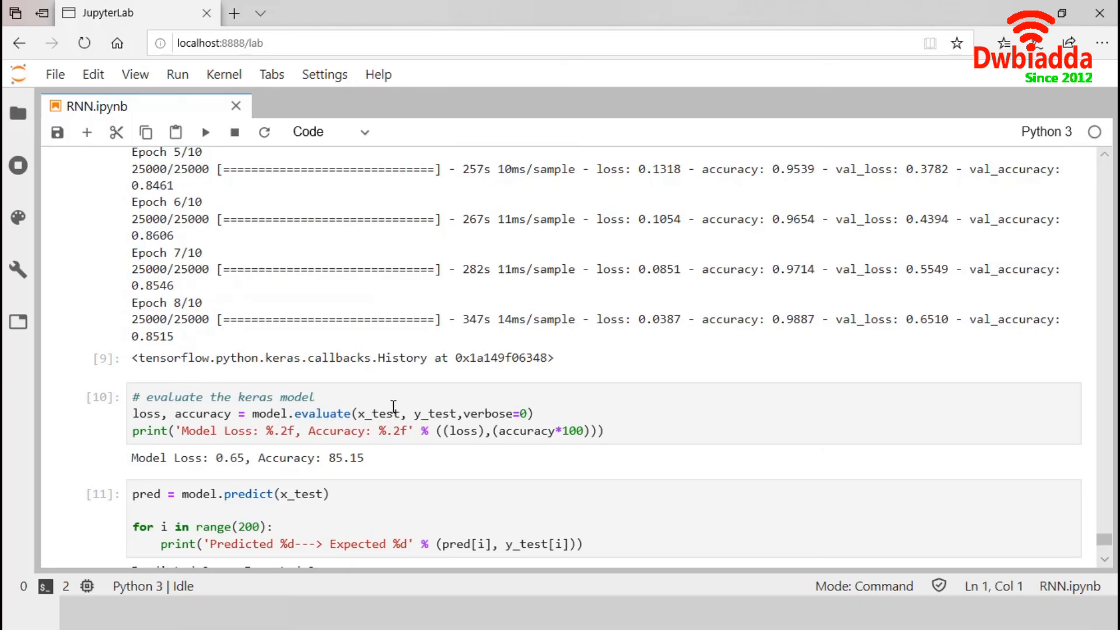
mouse_move(346, 412)
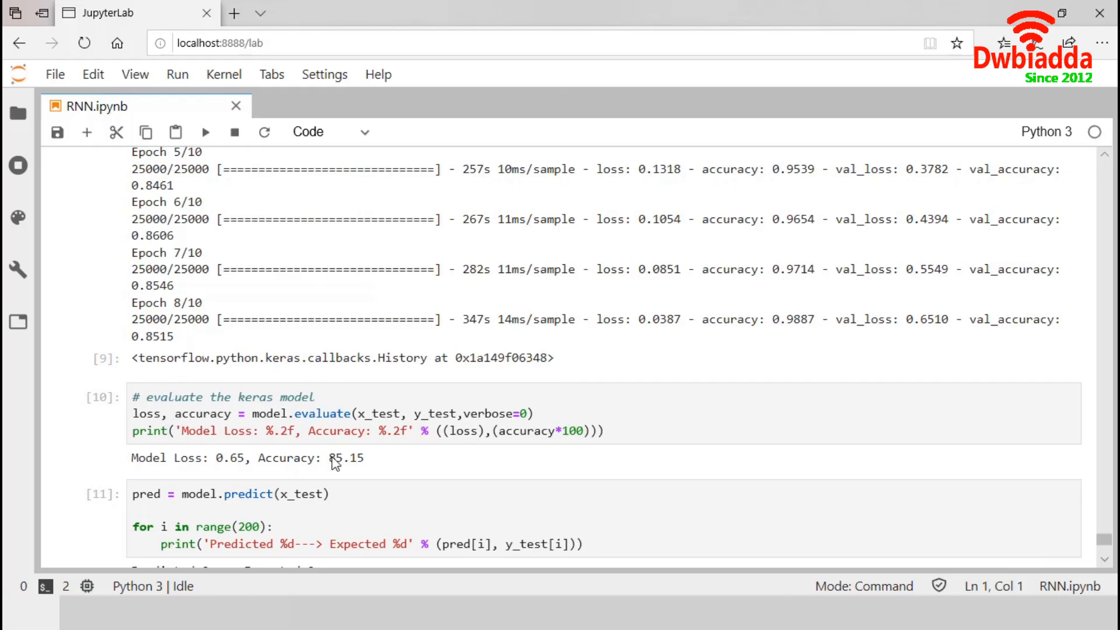
mouse_move(299, 465)
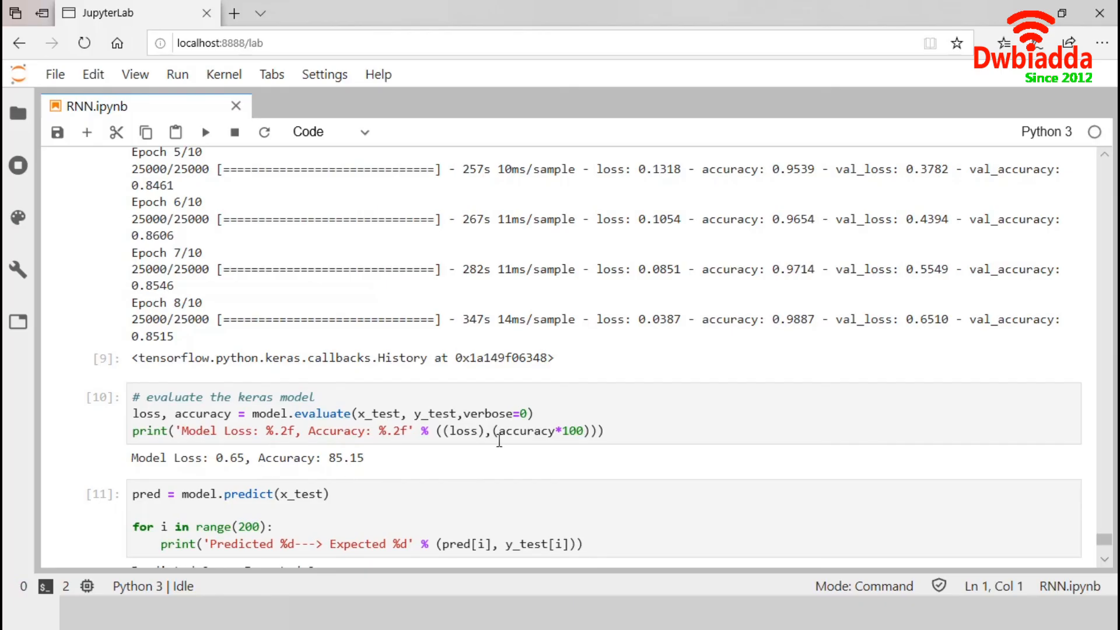
mouse_move(385, 470)
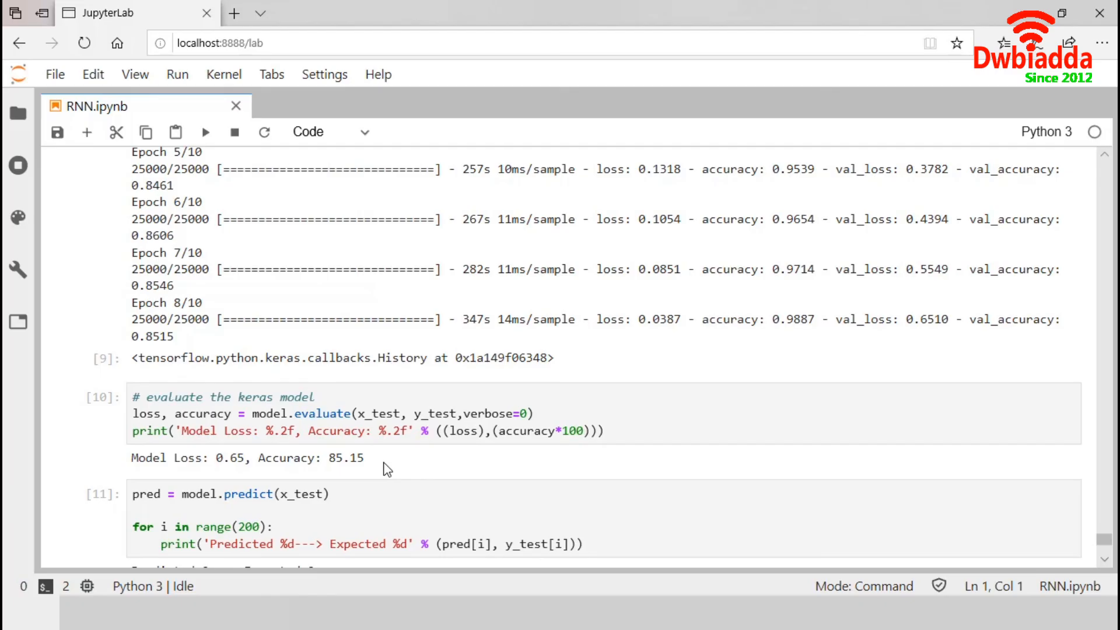
mouse_move(426, 423)
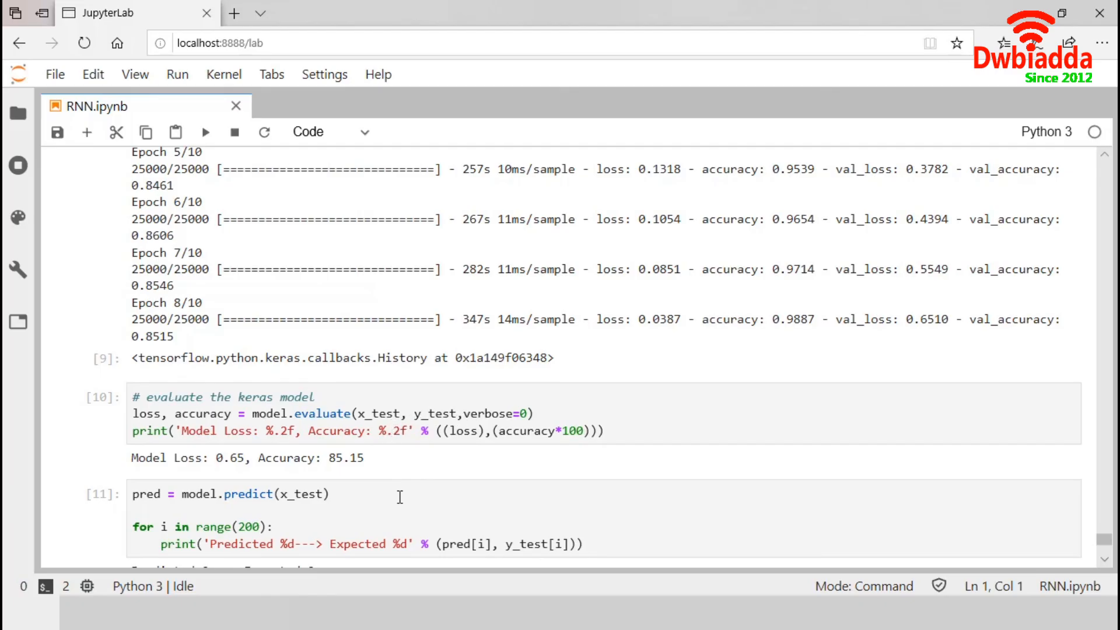
scroll(down, 3)
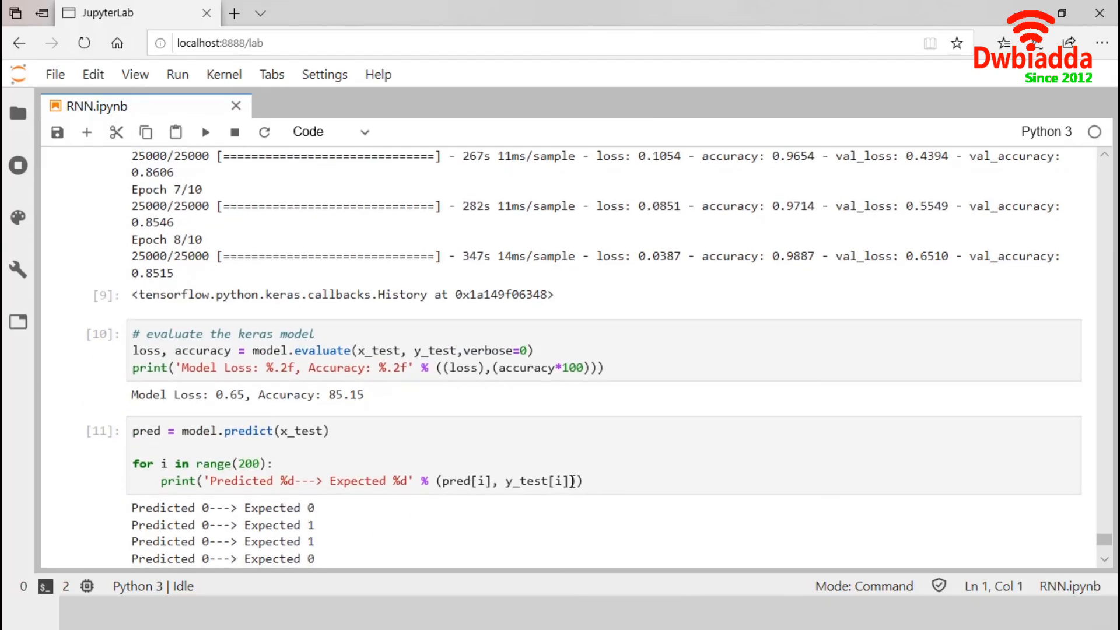
mouse_move(461, 486)
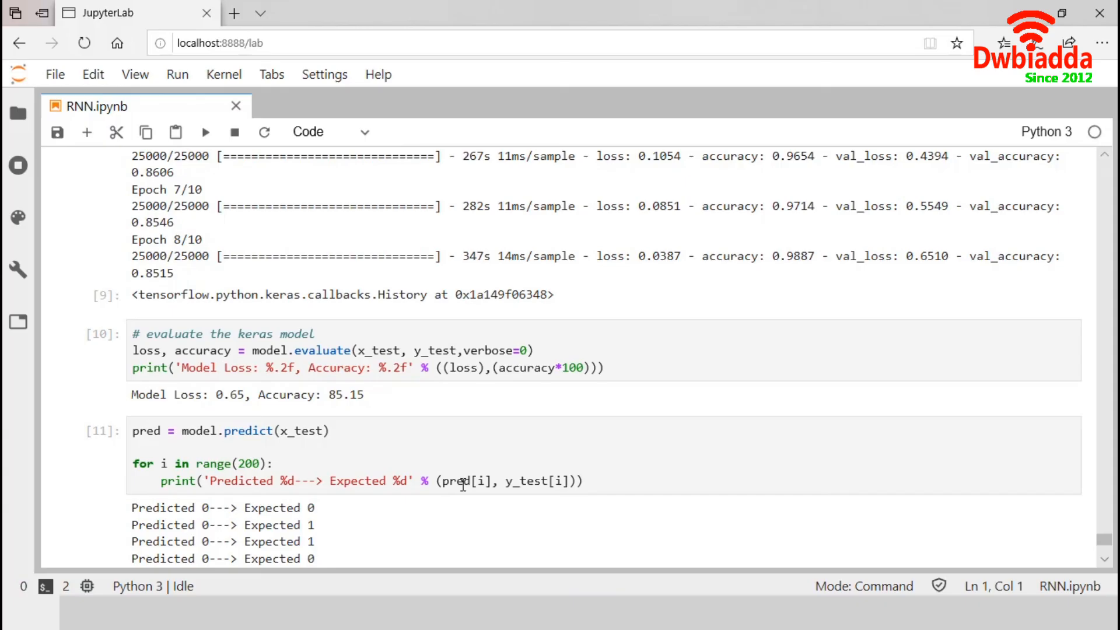
mouse_move(280, 474)
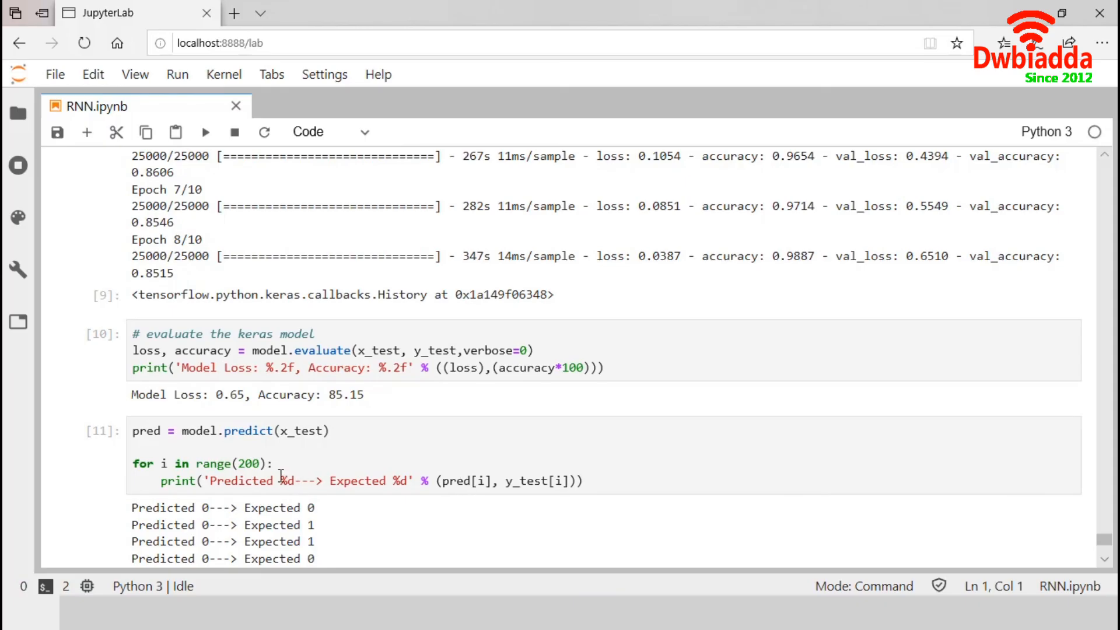
mouse_move(229, 465)
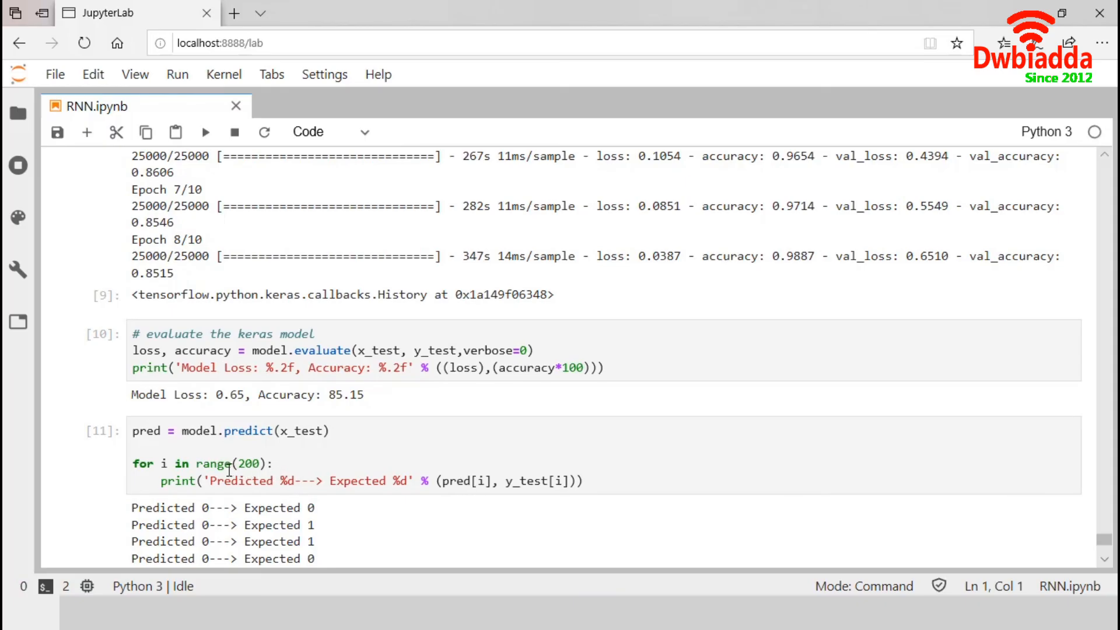
scroll(down, 3)
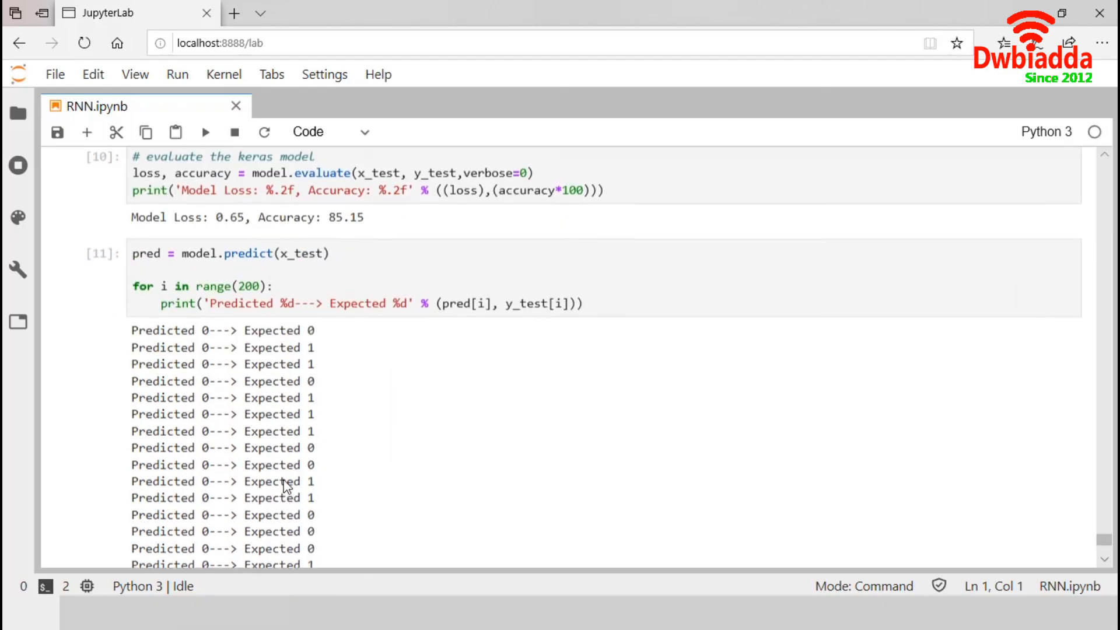
scroll(down, 3)
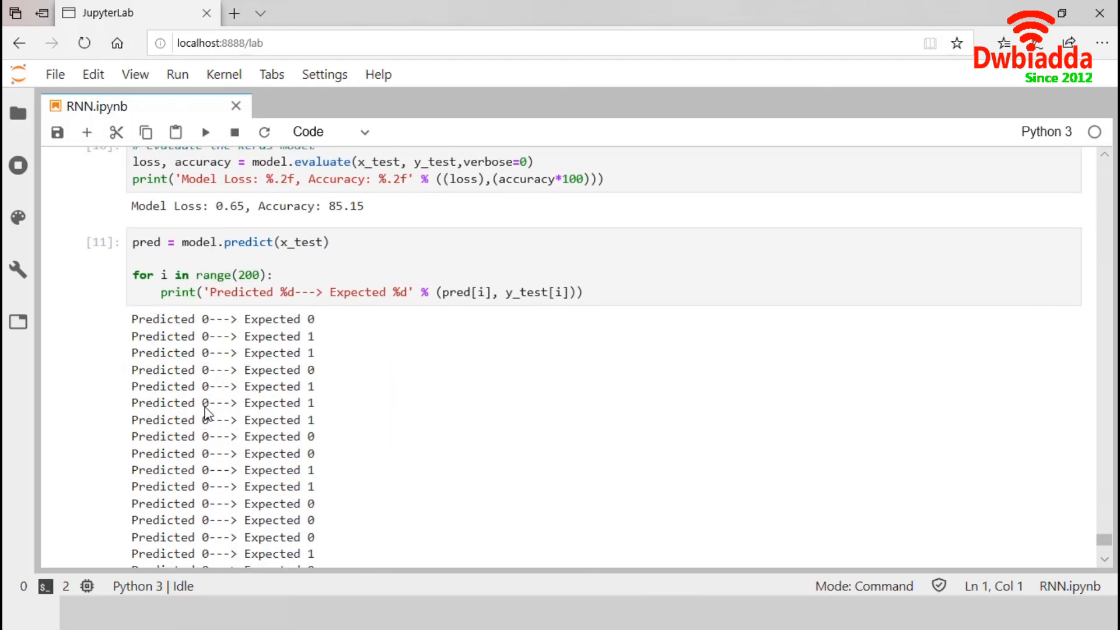
scroll(down, 3)
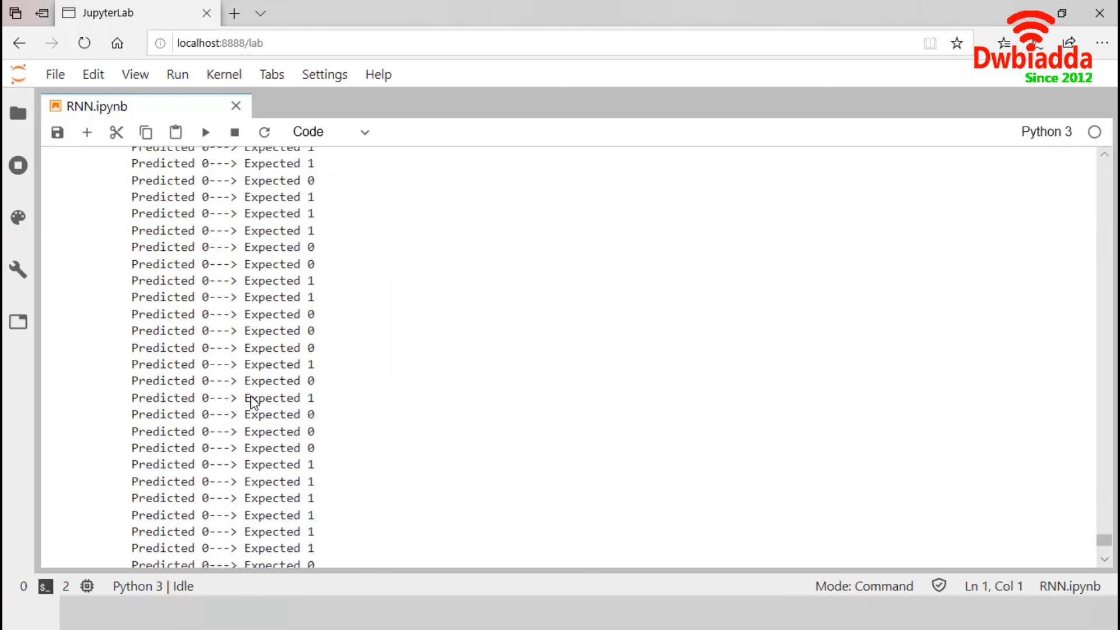
mouse_move(347, 406)
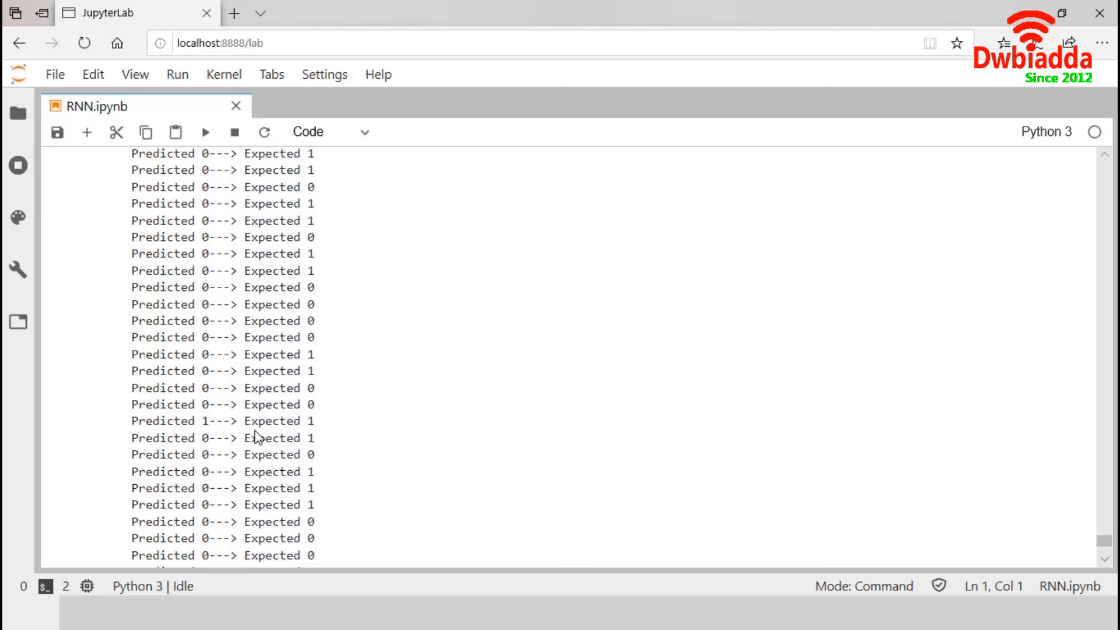
mouse_move(299, 439)
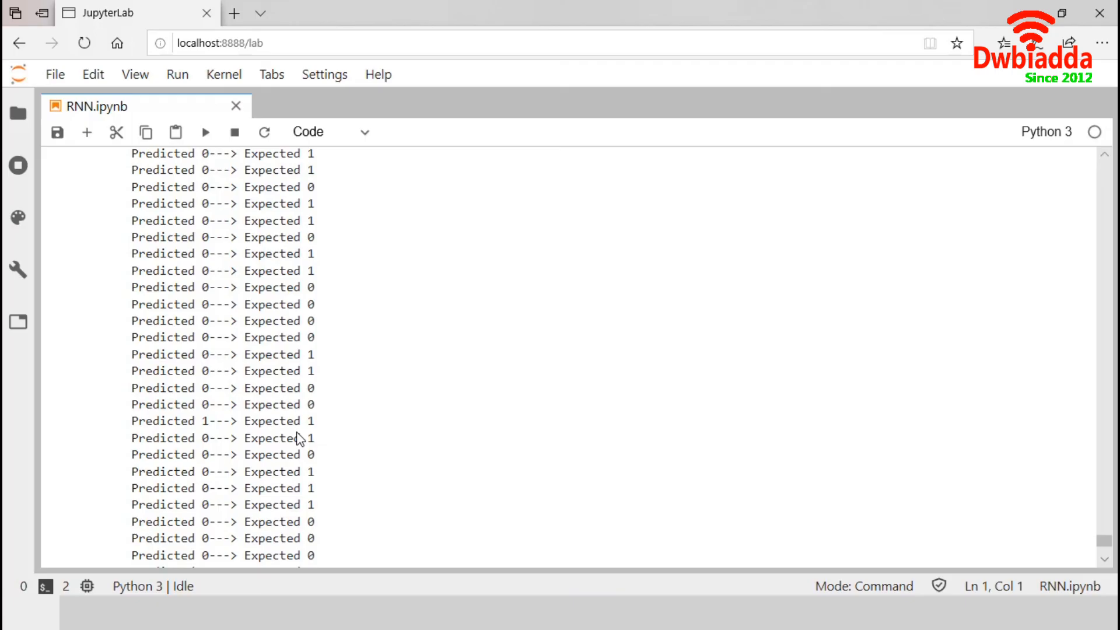
mouse_move(236, 412)
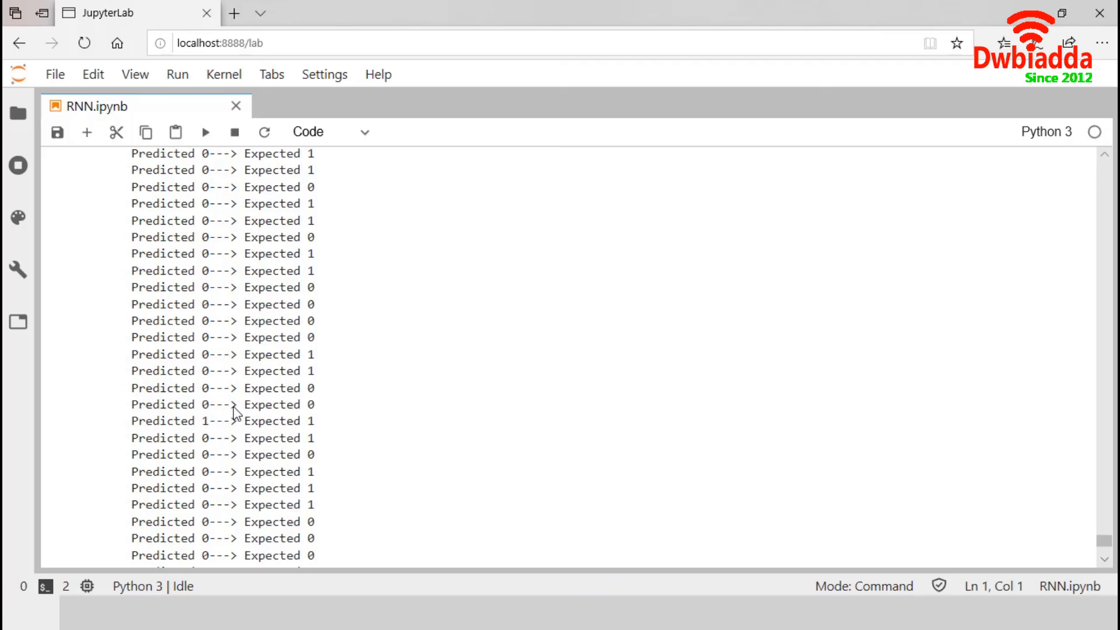